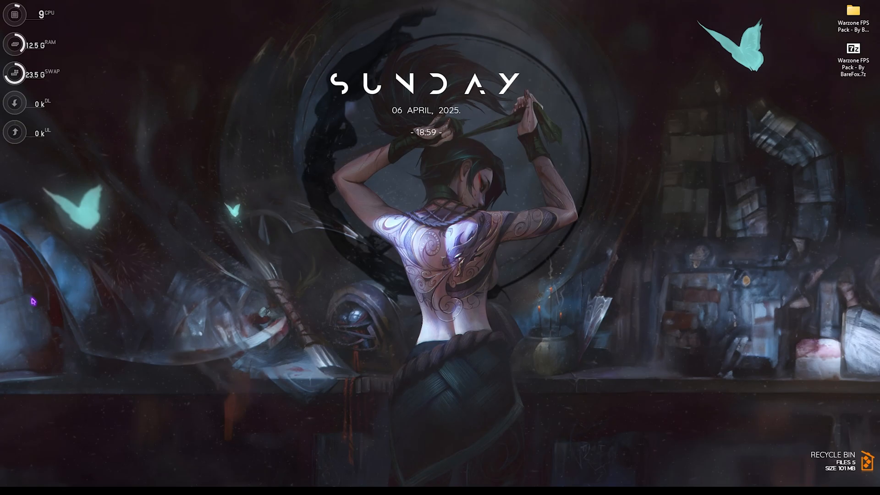
pyautogui.moveTo(215, 254)
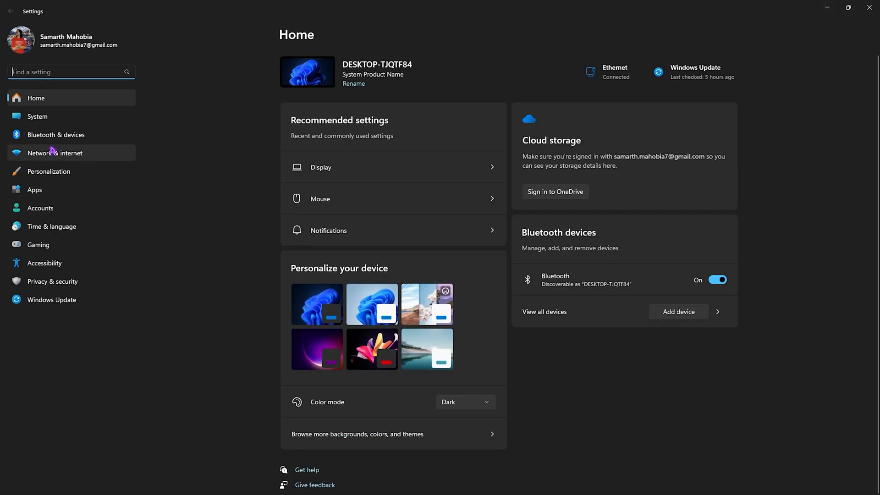
# Step: On the Colors page, toggle Transparency effects on and then back off
pyautogui.click(48, 171)
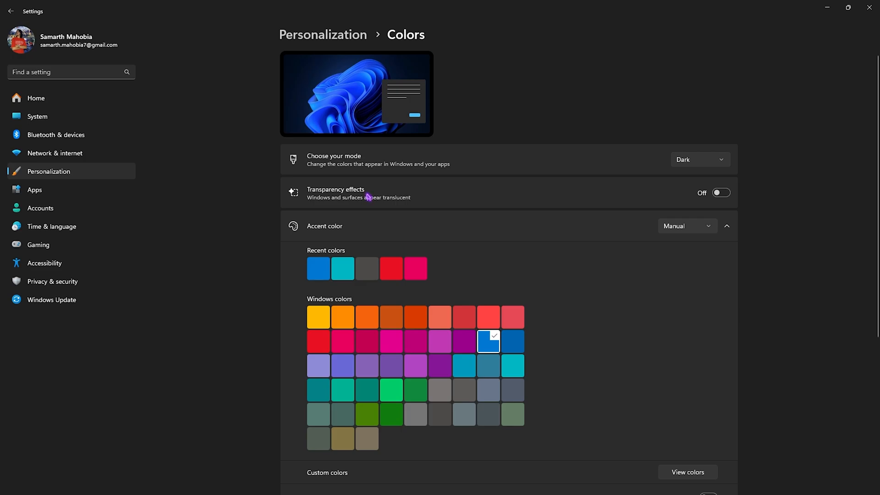
pyautogui.click(721, 193)
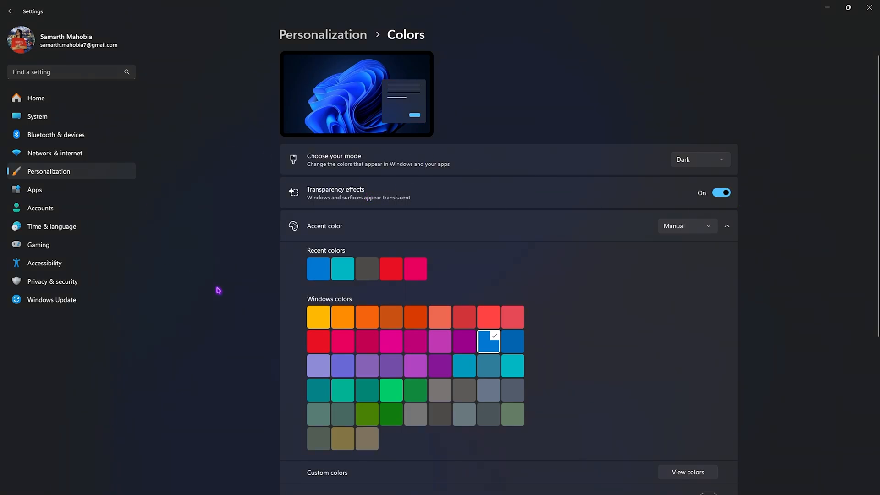
pyautogui.moveTo(241, 188)
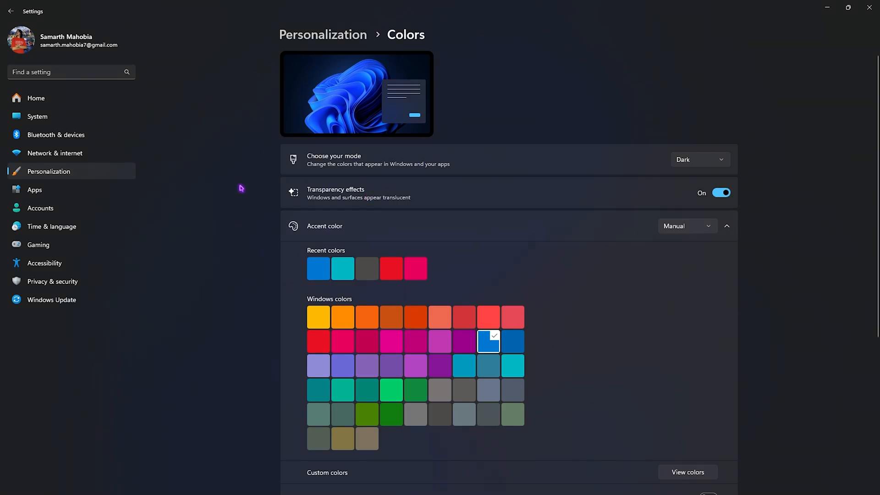
pyautogui.moveTo(244, 238)
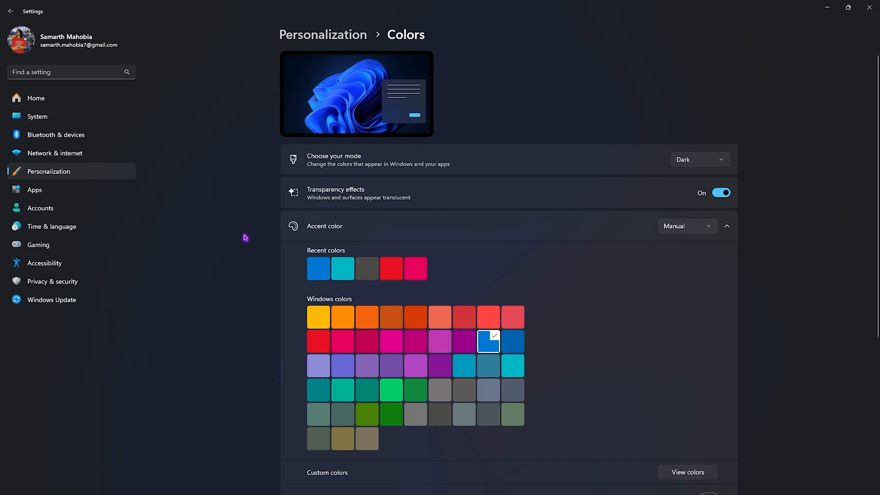
pyautogui.click(721, 192)
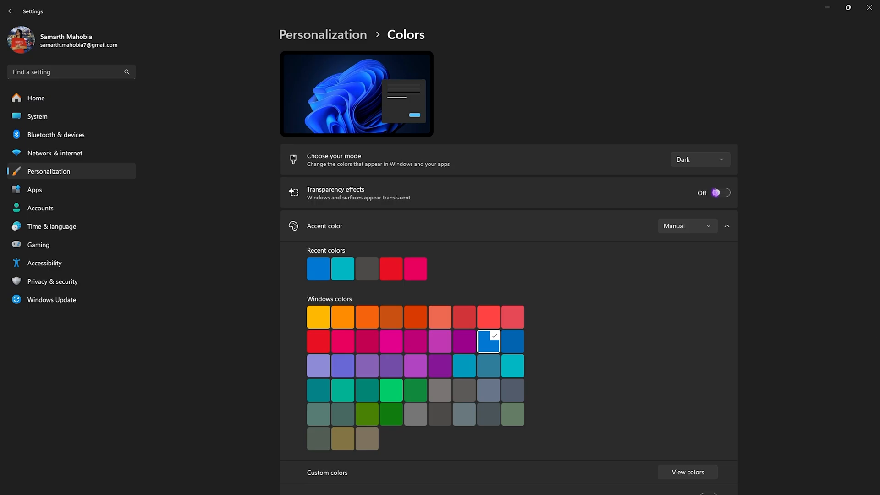
# Step: Switch off 'Allow your controller to open Game Bar', then head back toward Graphics settings
pyautogui.click(39, 245)
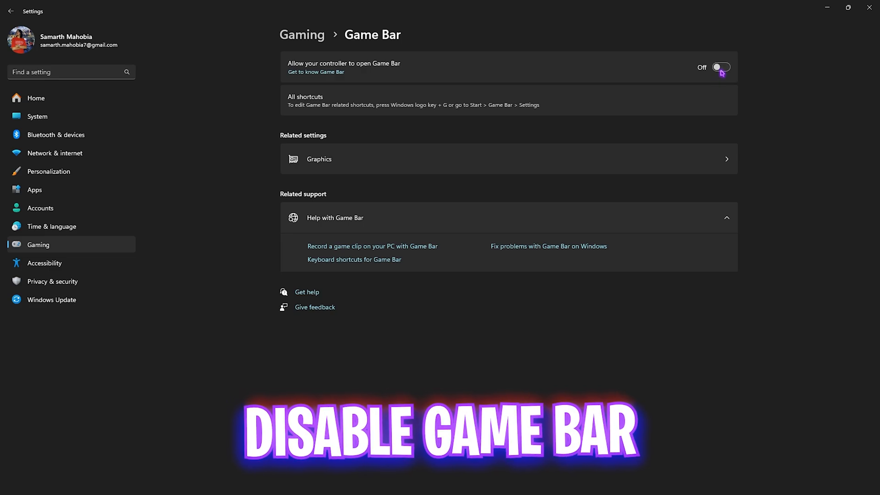
pyautogui.moveTo(427, 89)
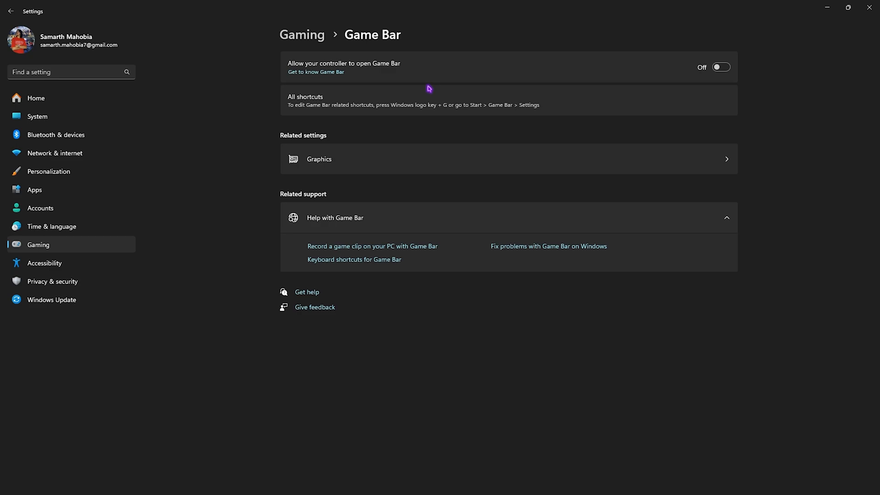
pyautogui.click(11, 11)
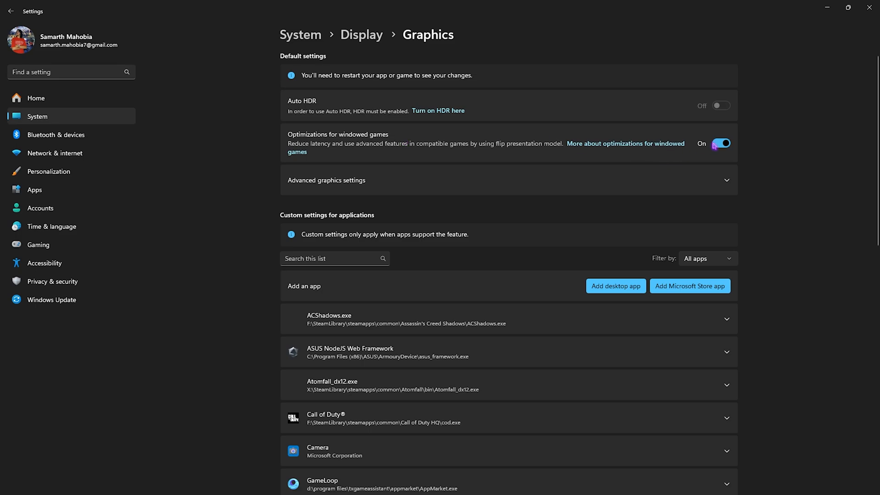
pyautogui.moveTo(668, 139)
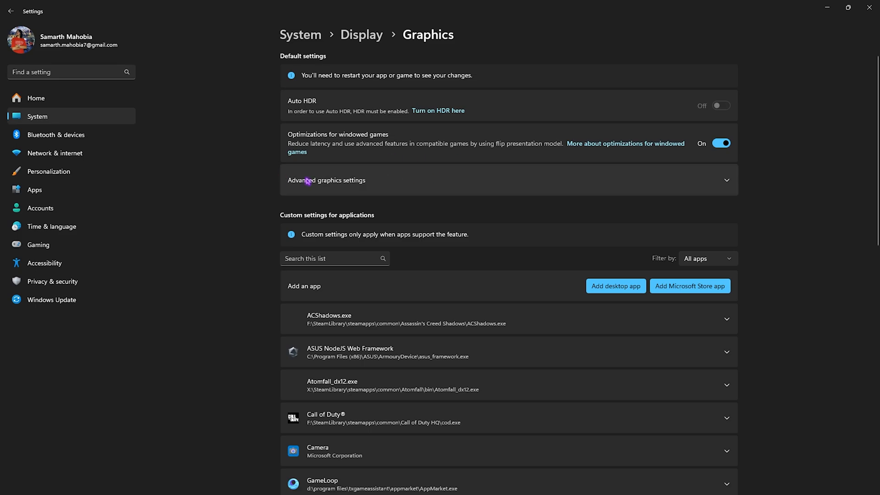
# Step: Expand Advanced graphics settings, confirming hardware-accelerated GPU scheduling is On
pyautogui.click(326, 180)
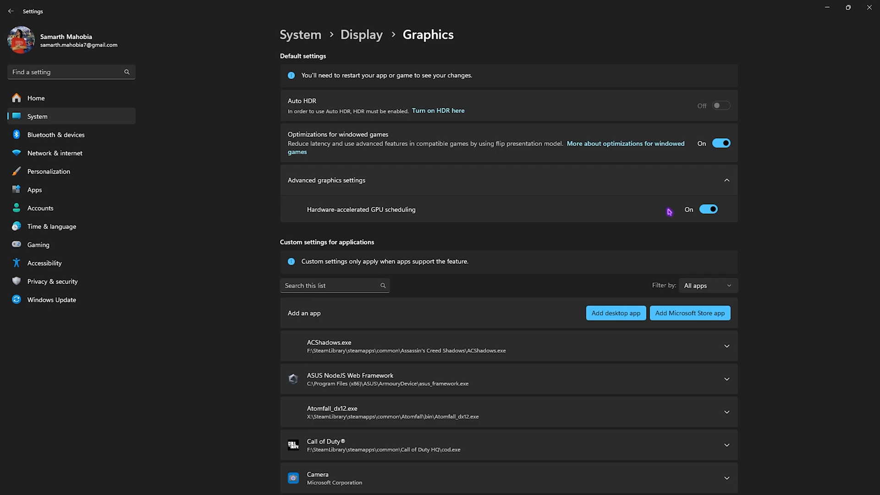
pyautogui.moveTo(451, 277)
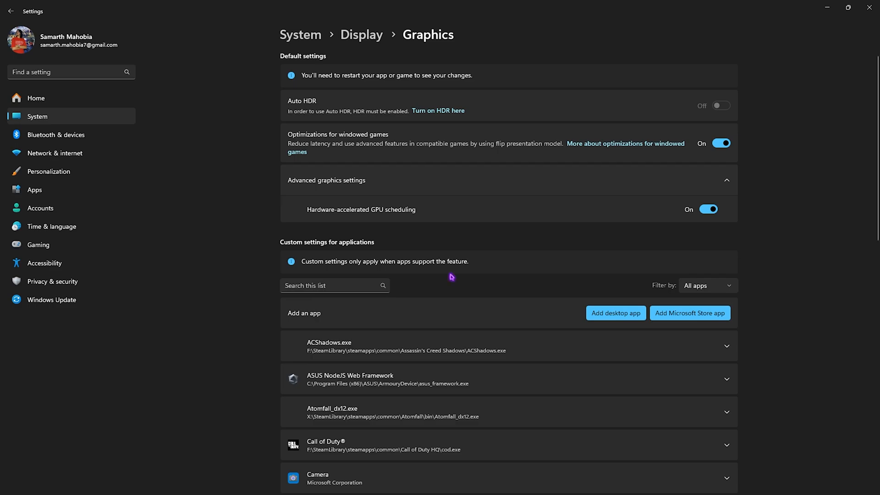
pyautogui.moveTo(517, 272)
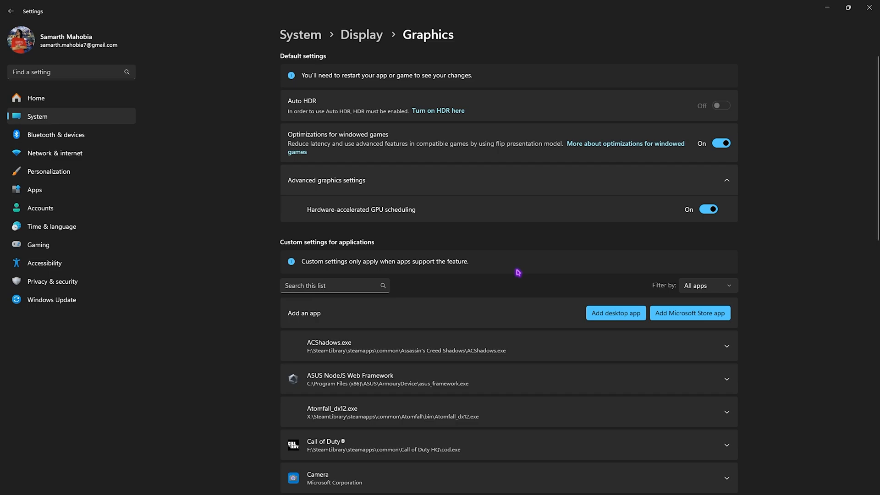
pyautogui.moveTo(494, 176)
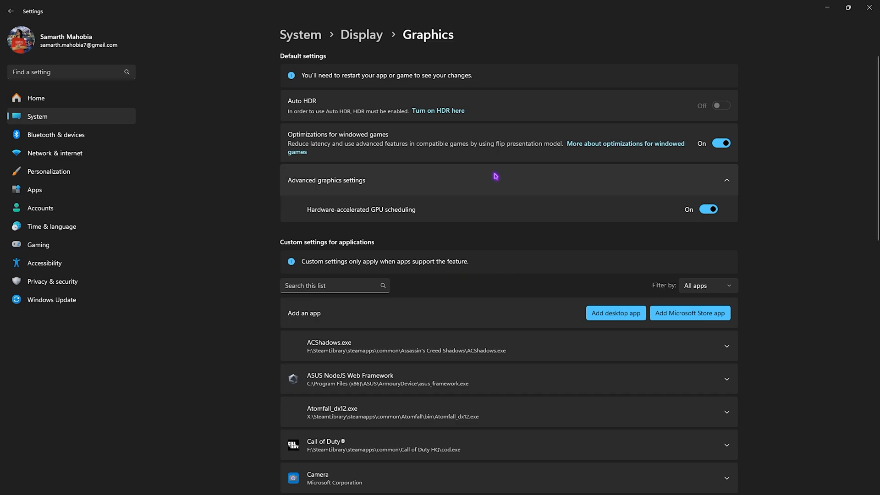
pyautogui.scroll(-3)
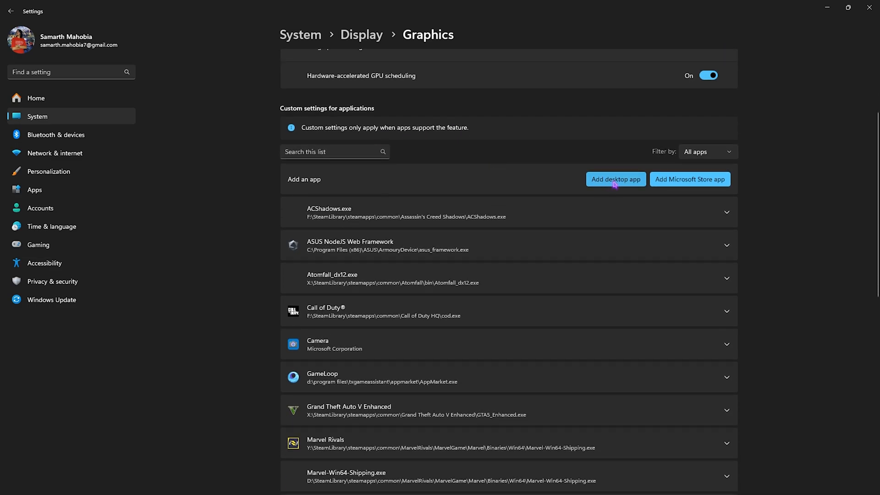
# Step: Add cod.exe from the Call of Duty HQ folder to the custom graphics apps list
pyautogui.click(615, 179)
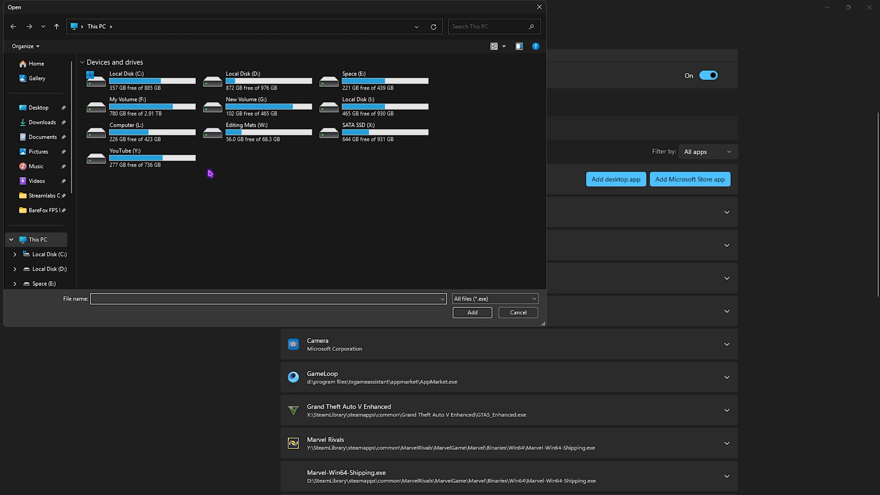
pyautogui.moveTo(368, 276)
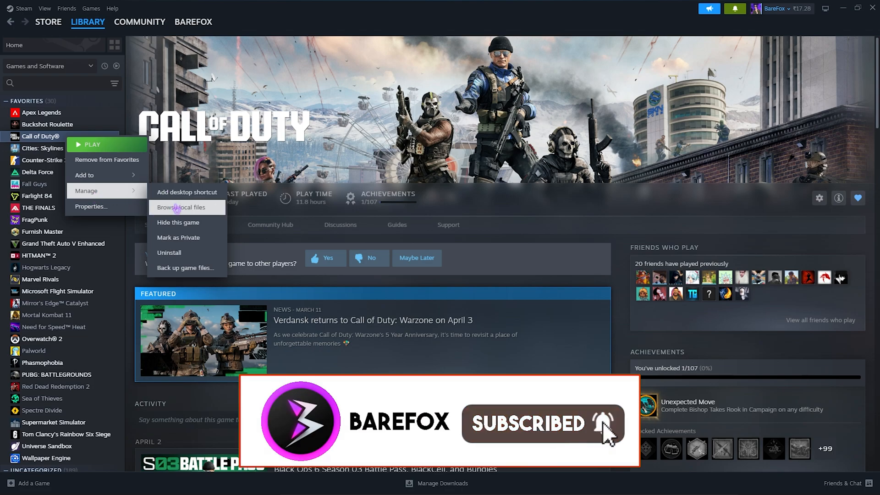
pyautogui.click(186, 207)
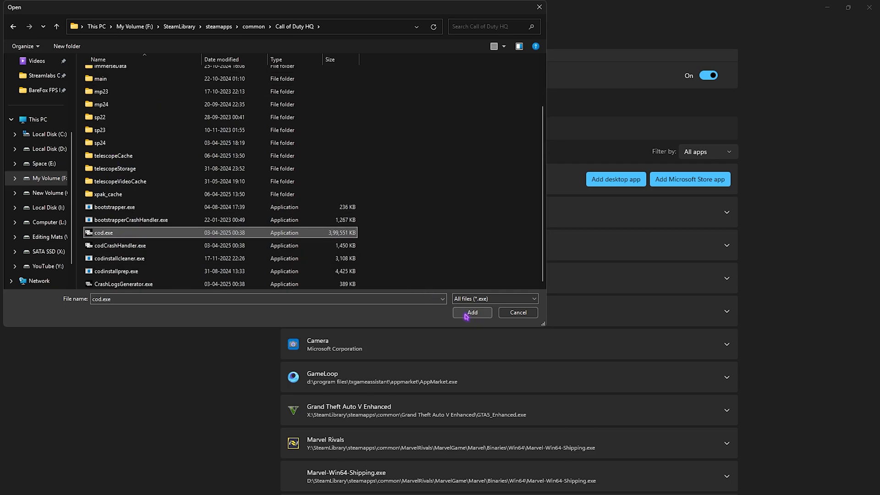
pyautogui.click(471, 313)
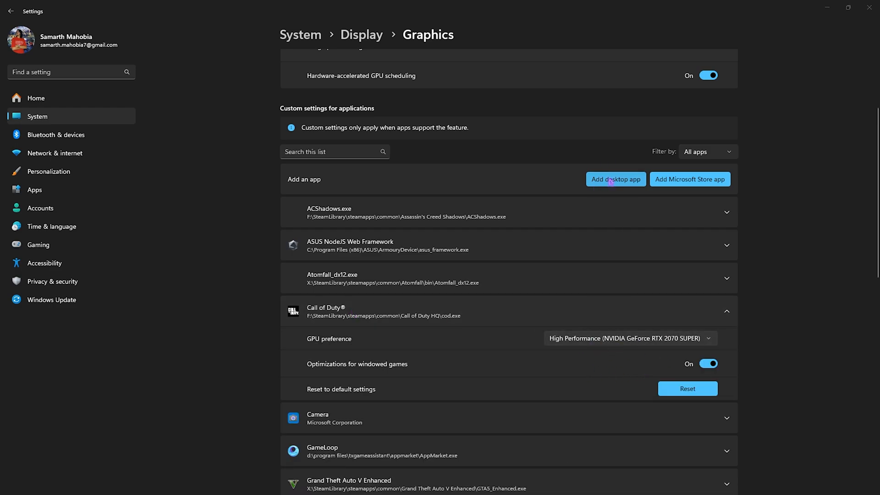
# Step: Add cod22-cod.exe from the cod22 folder and set its GPU preference to High Performance
pyautogui.click(615, 178)
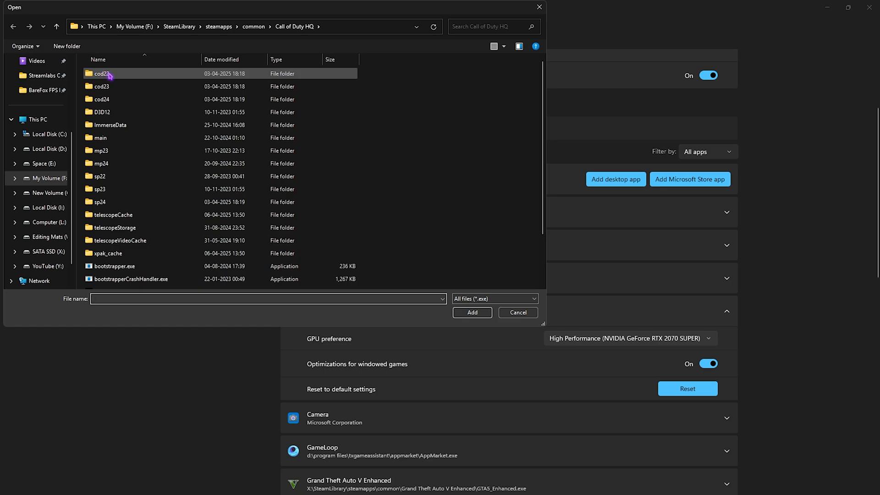
pyautogui.doubleClick(101, 73)
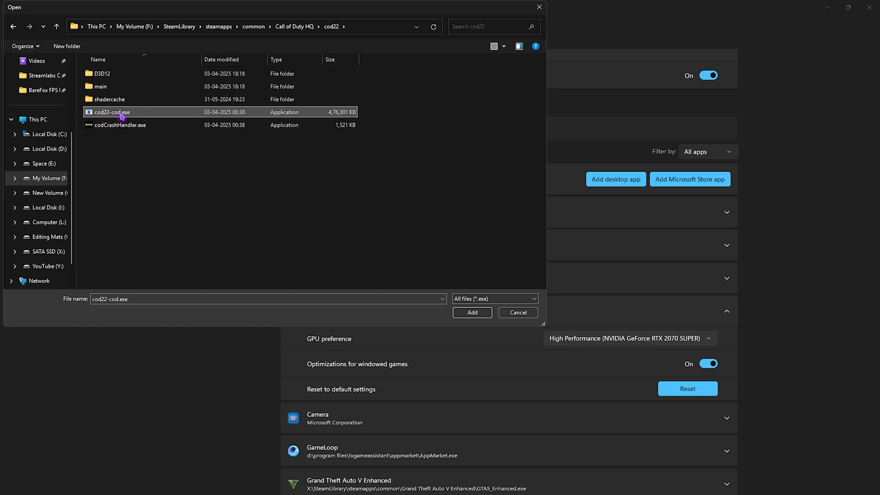
pyautogui.click(471, 312)
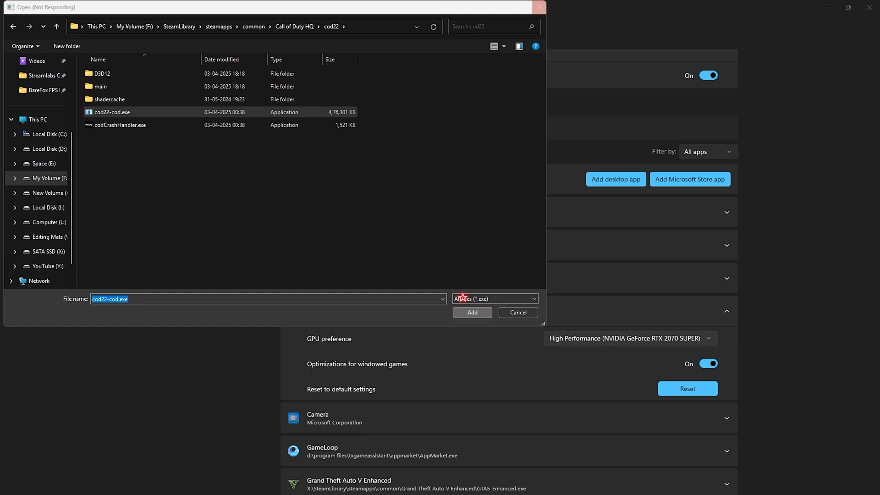
pyautogui.click(471, 312)
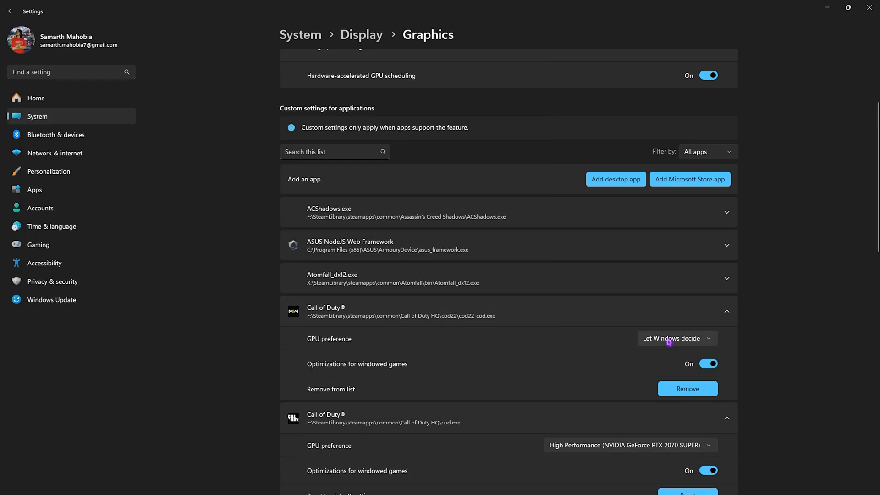
pyautogui.click(675, 338)
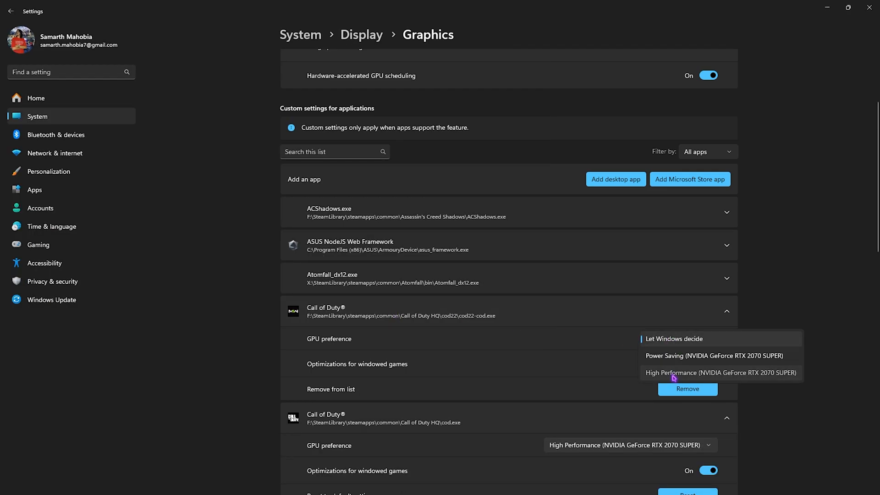
pyautogui.click(721, 373)
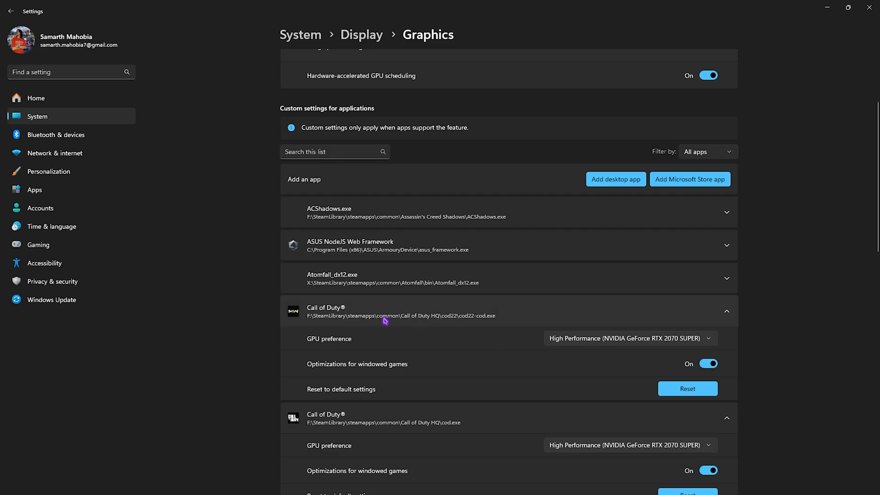
pyautogui.moveTo(318, 322)
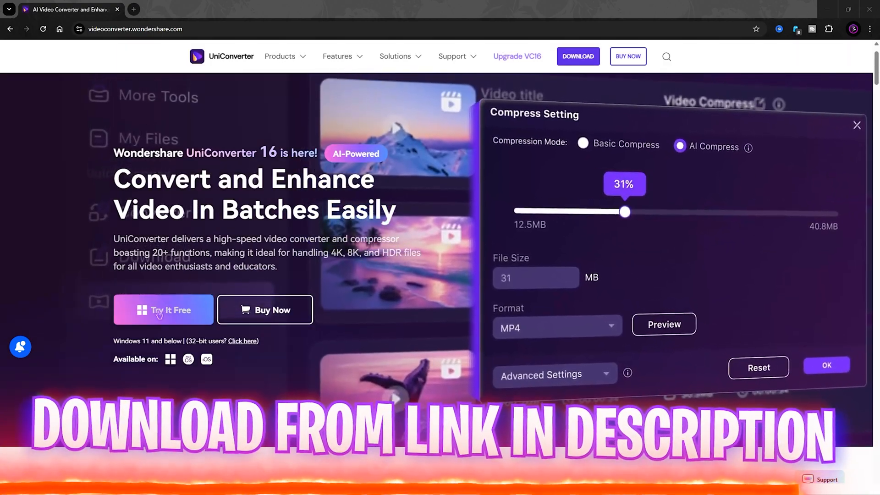
# Step: Download the free UniConverter installer via Try It Free
pyautogui.click(163, 309)
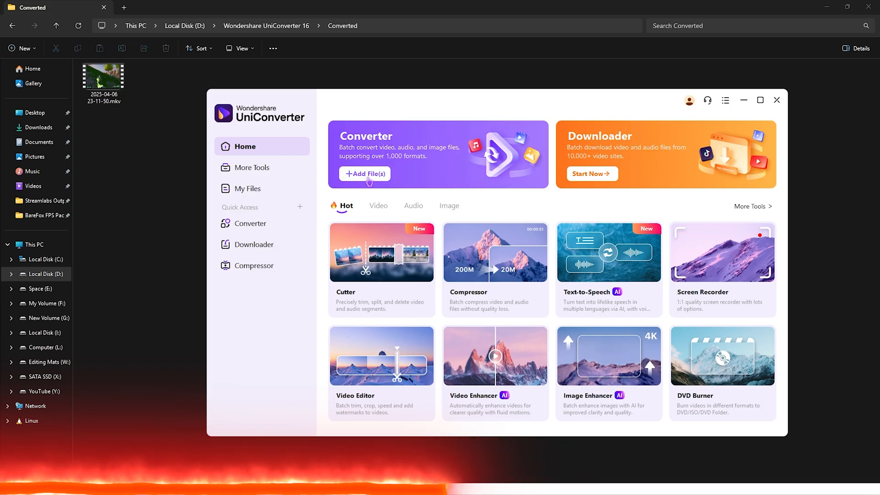
# Step: Set the recording's output to MP4 4K Video with a 60 fps frame rate
pyautogui.click(251, 223)
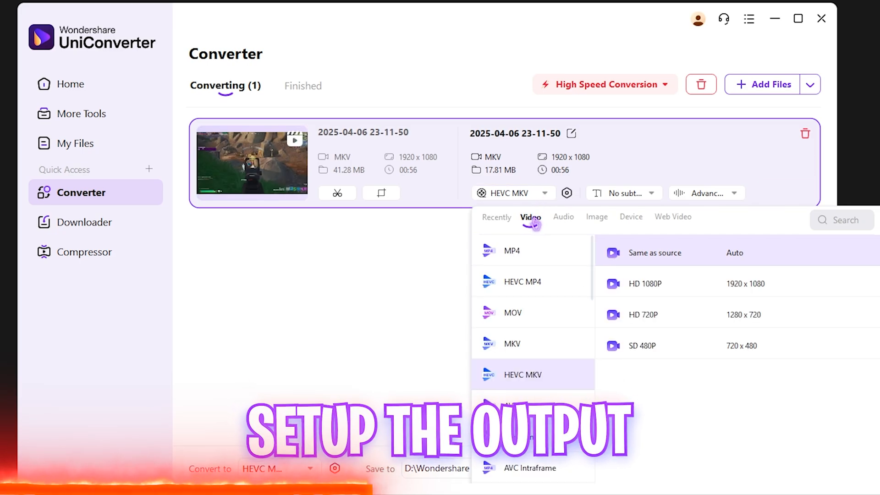
pyautogui.click(511, 250)
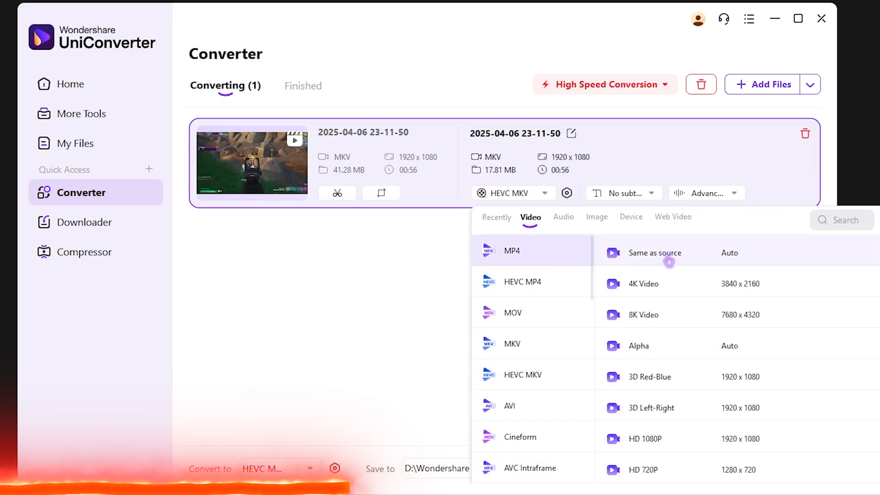
pyautogui.moveTo(648, 287)
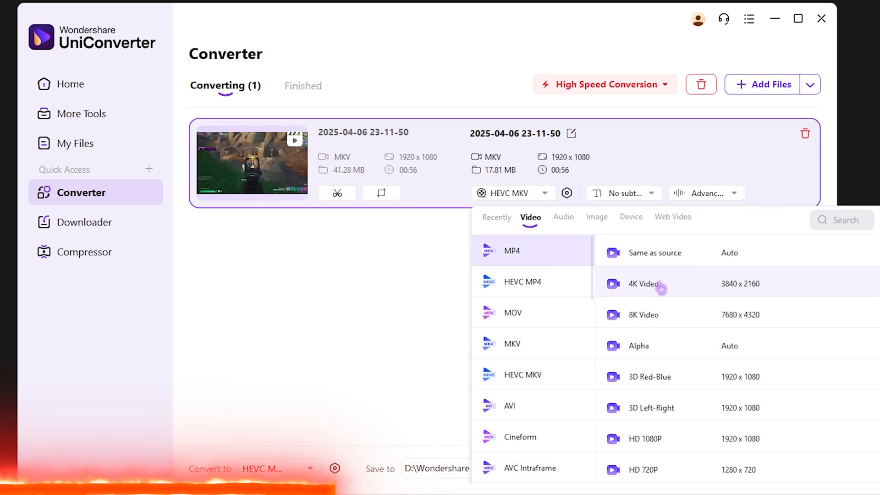
pyautogui.click(648, 283)
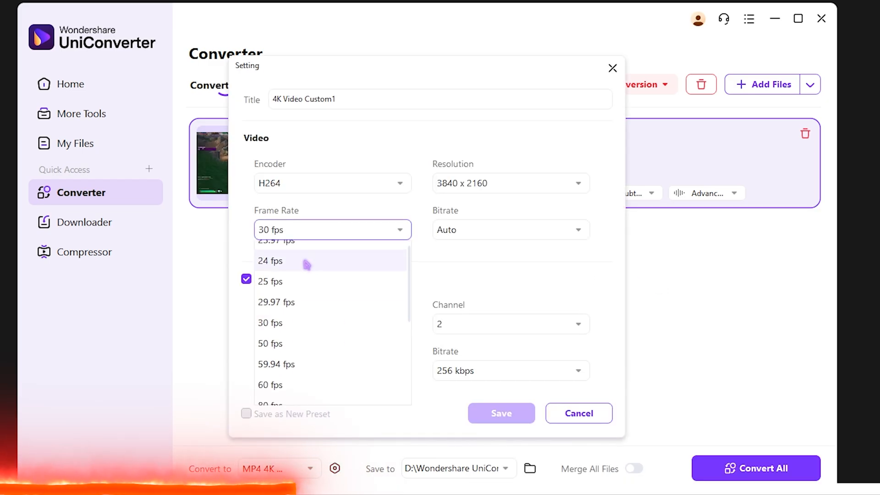
pyautogui.click(269, 384)
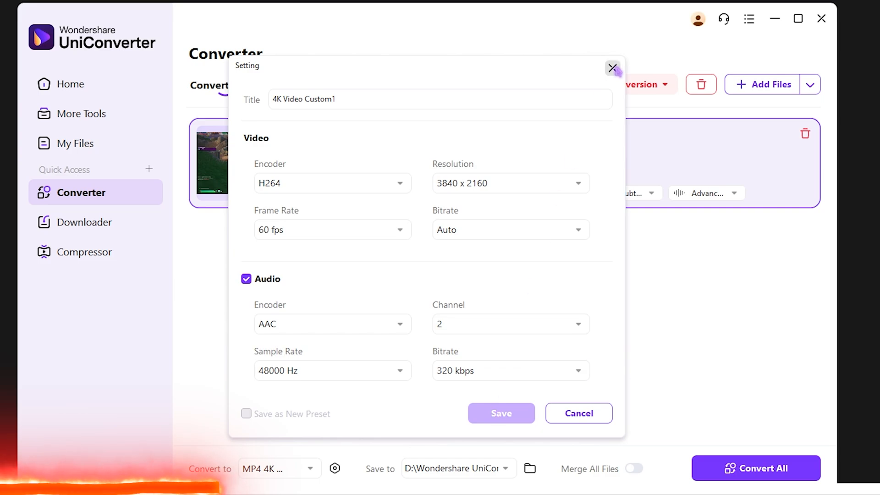
pyautogui.click(500, 414)
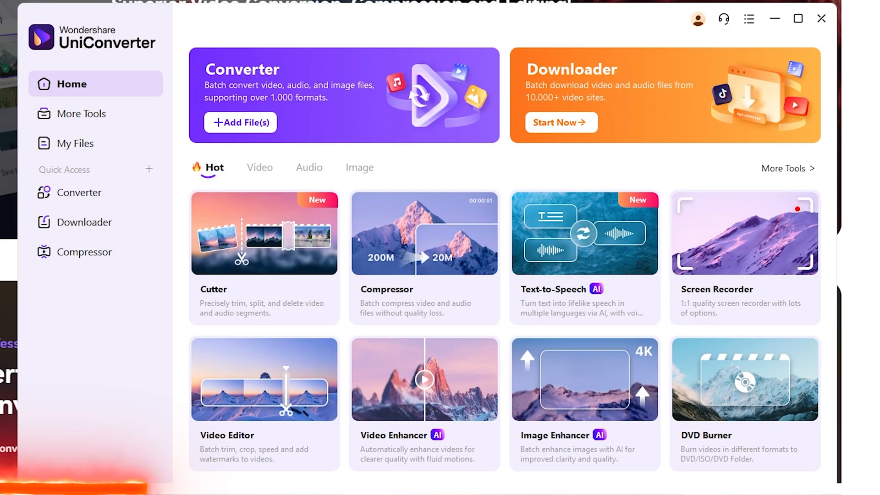
# Step: Browse UniConverter's More Tools catalogue, including the image tools category
pyautogui.click(83, 113)
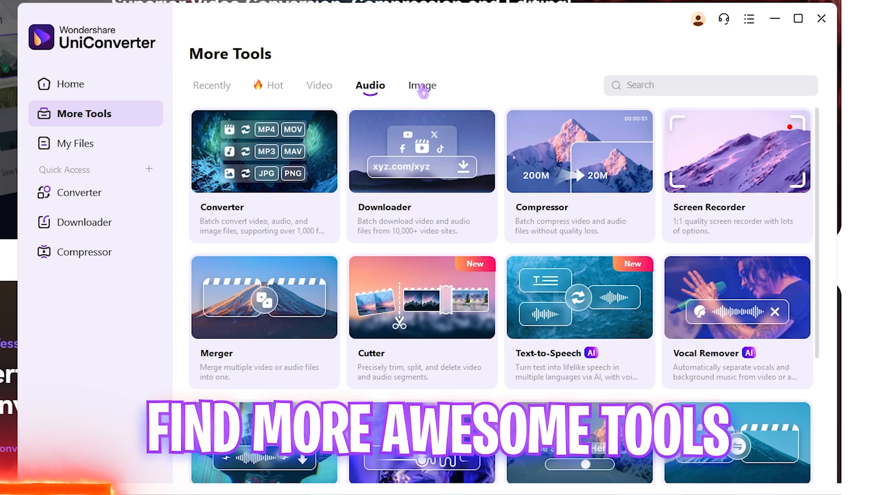
pyautogui.click(419, 86)
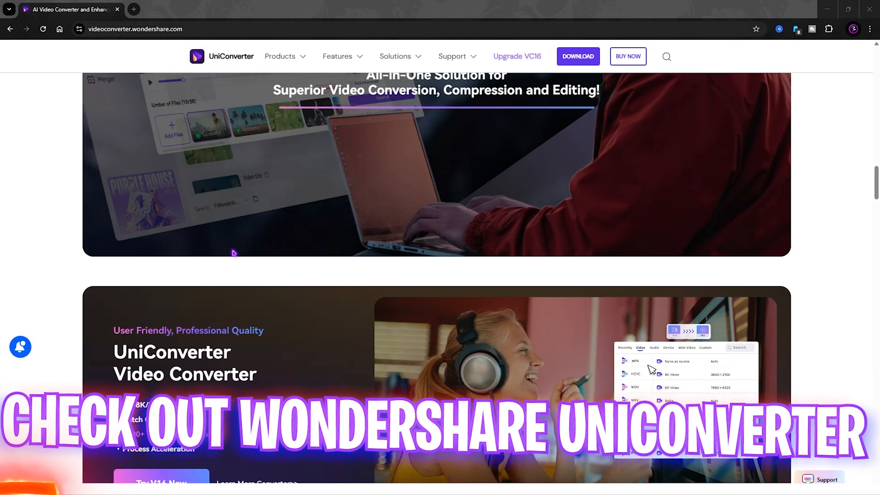
pyautogui.scroll(3)
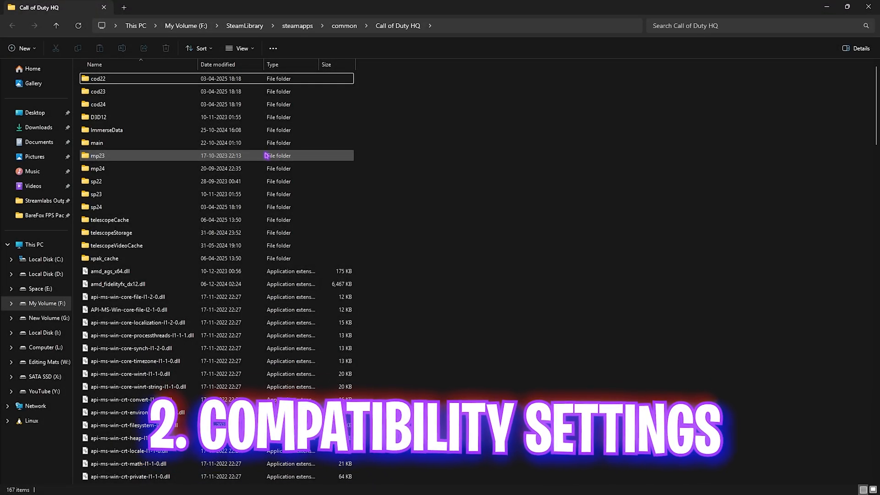
# Step: Set cod22-cod.exe to disable fullscreen optimizations and override high DPI scaling, then apply
pyautogui.doubleClick(98, 79)
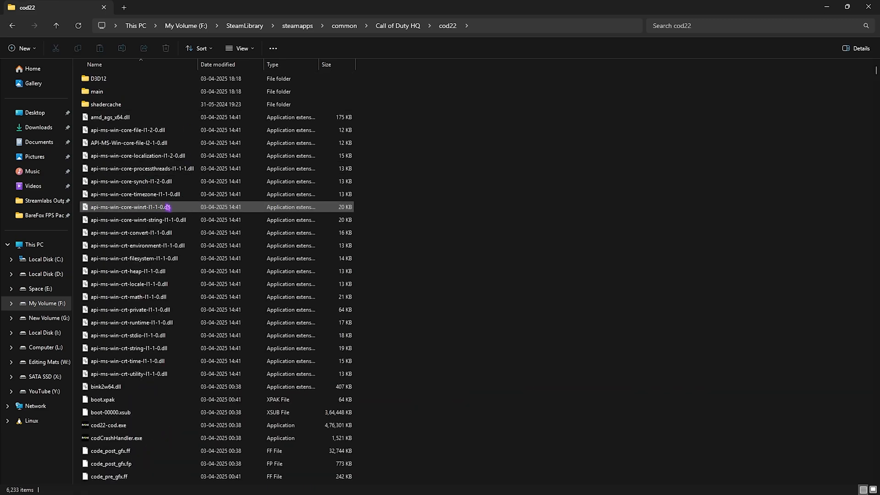
pyautogui.click(107, 389)
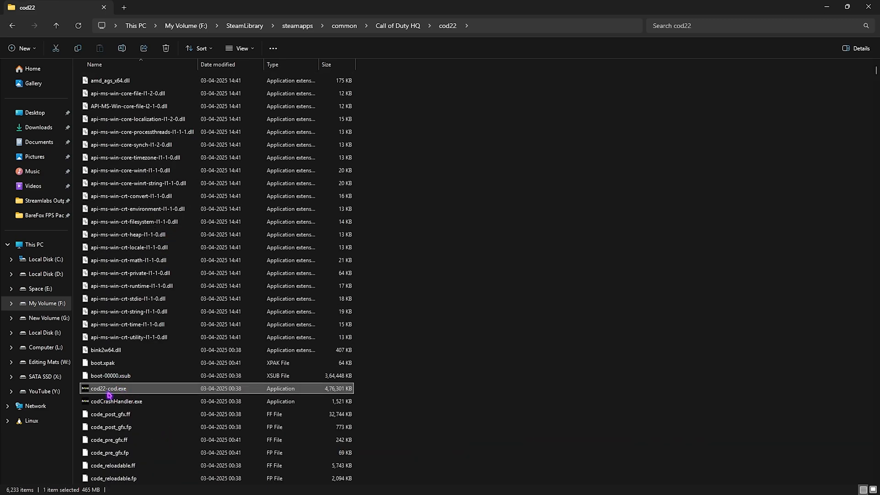
pyautogui.moveTo(119, 388)
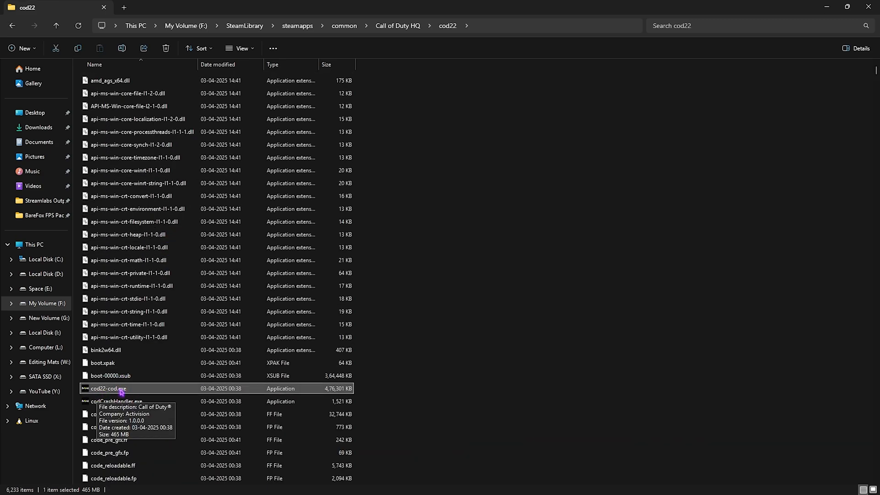
pyautogui.moveTo(219, 252)
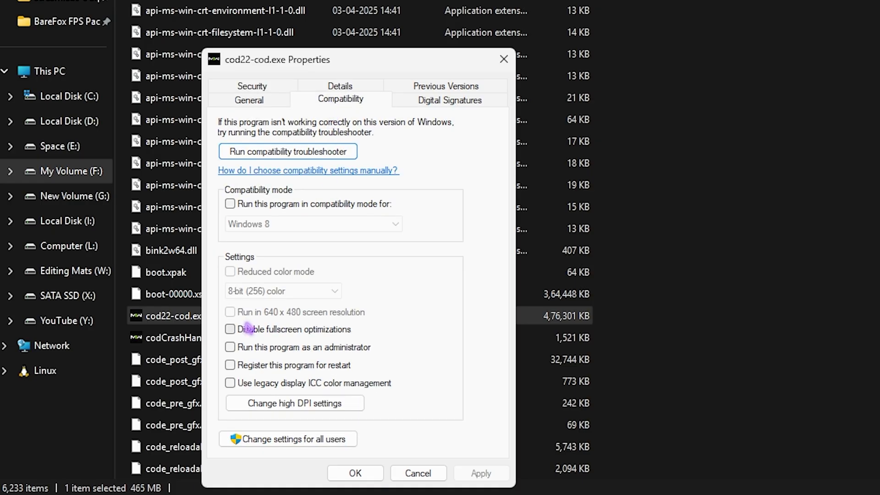
pyautogui.click(229, 329)
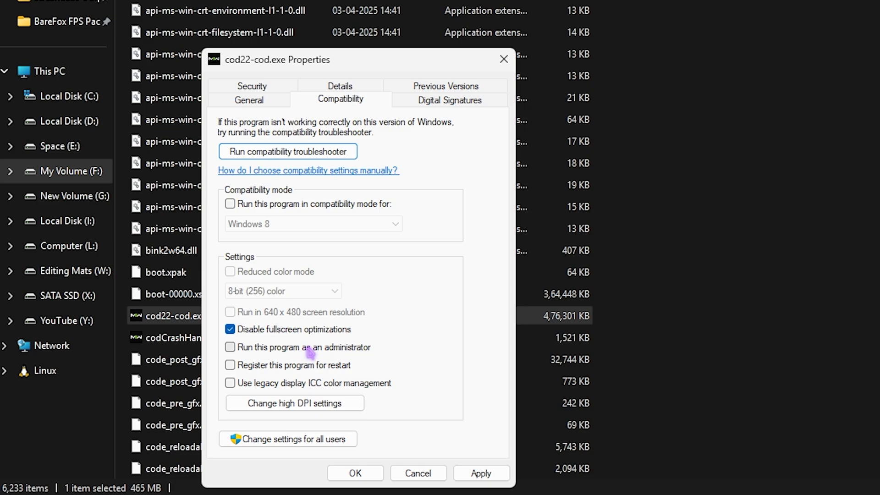
pyautogui.click(294, 403)
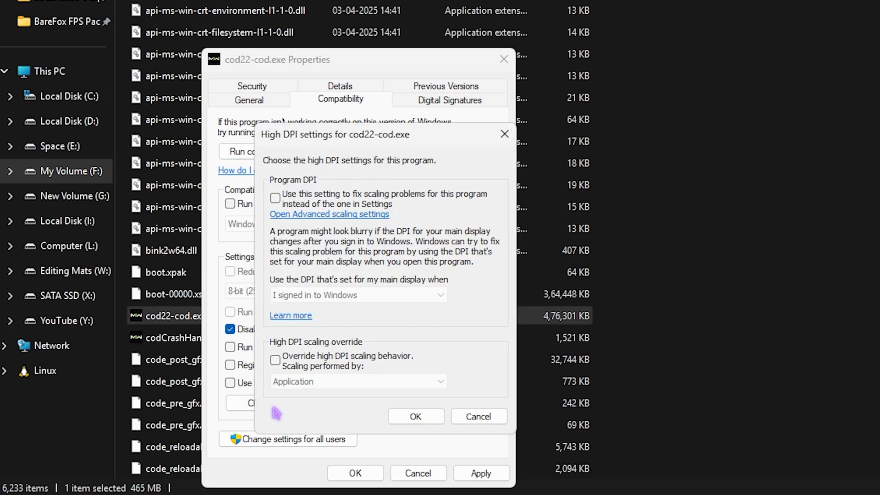
pyautogui.click(275, 359)
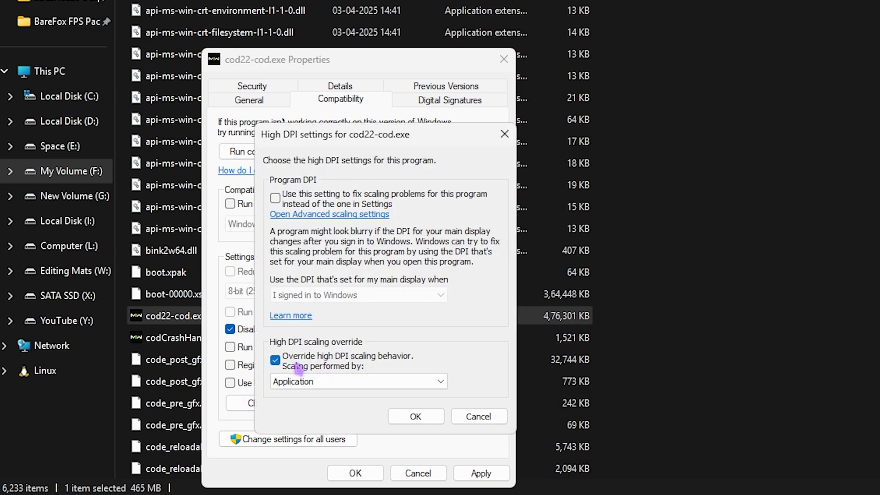
pyautogui.click(415, 416)
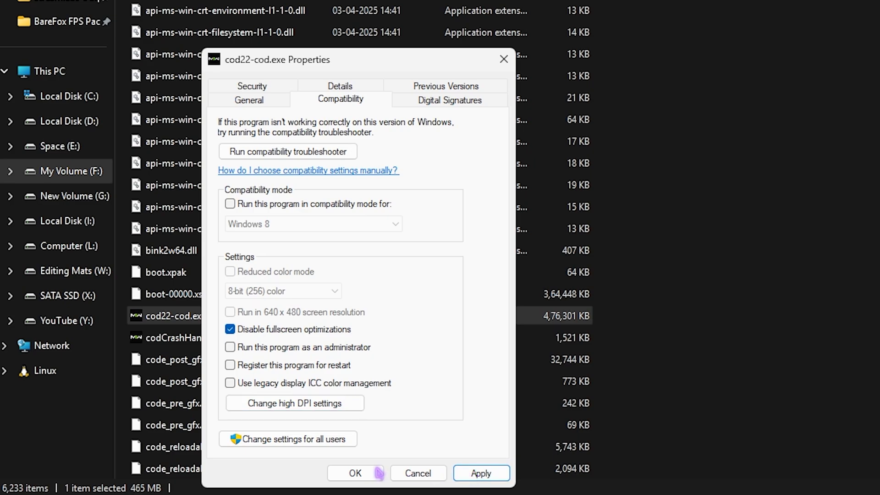
pyautogui.click(354, 473)
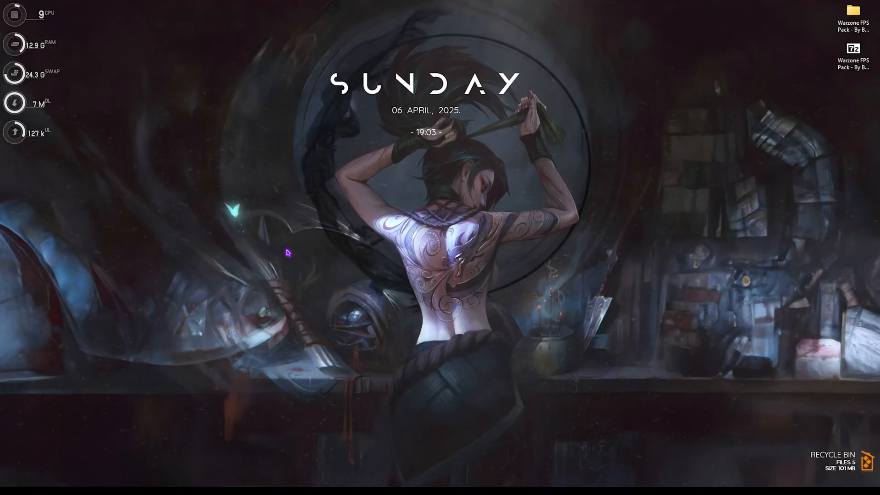
# Step: Run msconfig and set Boot advanced options to use 32 processors
pyautogui.press('win+r')
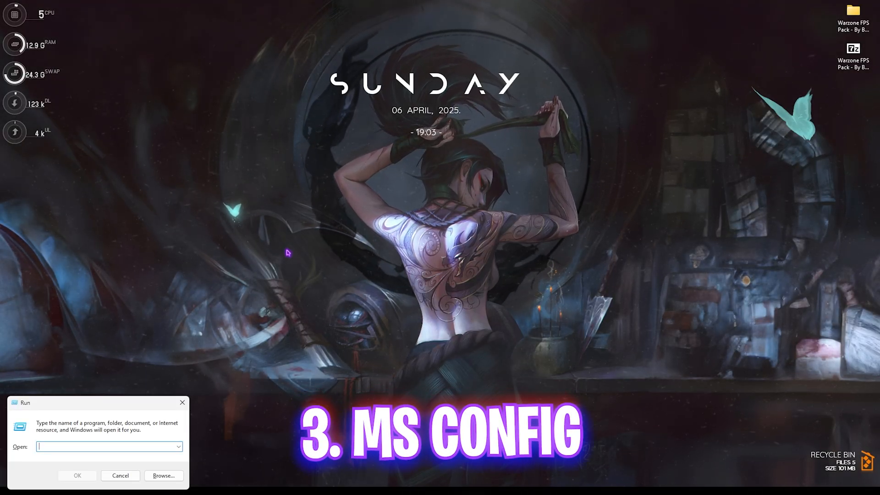
pyautogui.write('msc')
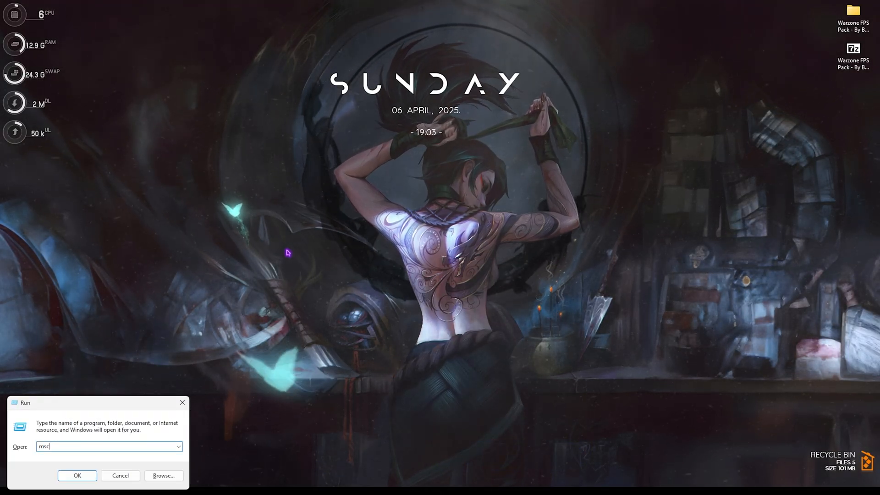
pyautogui.click(77, 476)
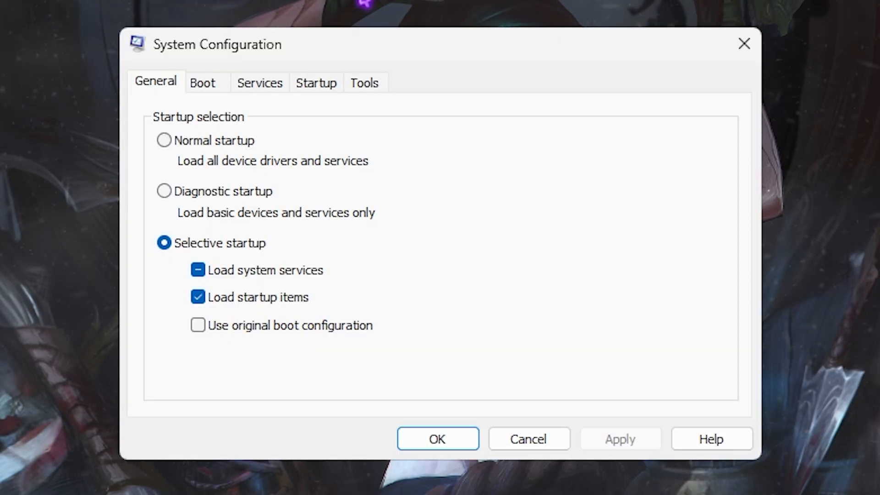
pyautogui.click(204, 82)
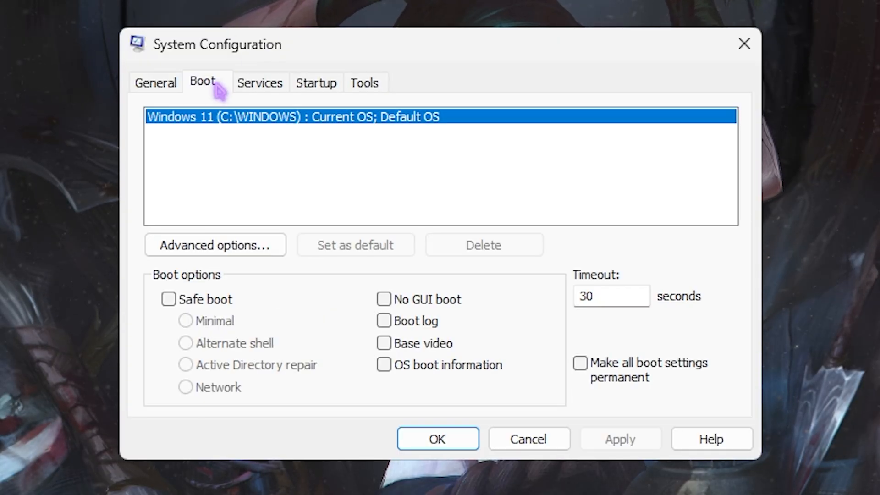
pyautogui.click(214, 245)
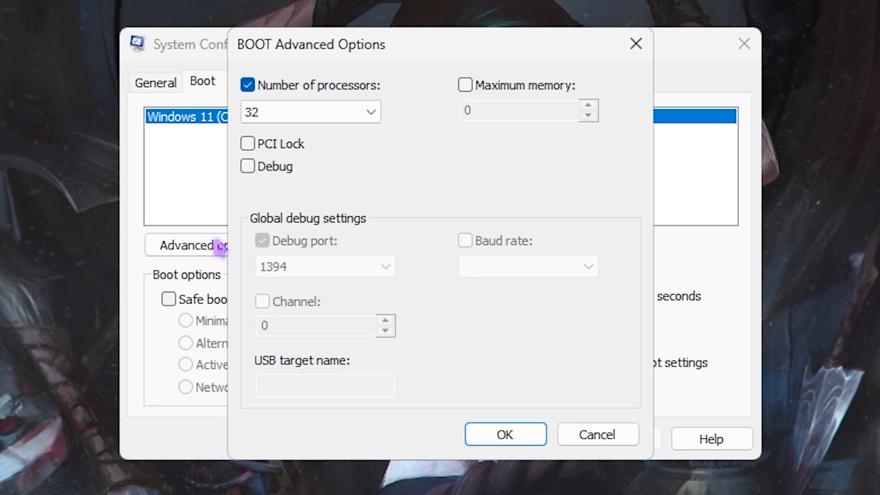
pyautogui.click(311, 111)
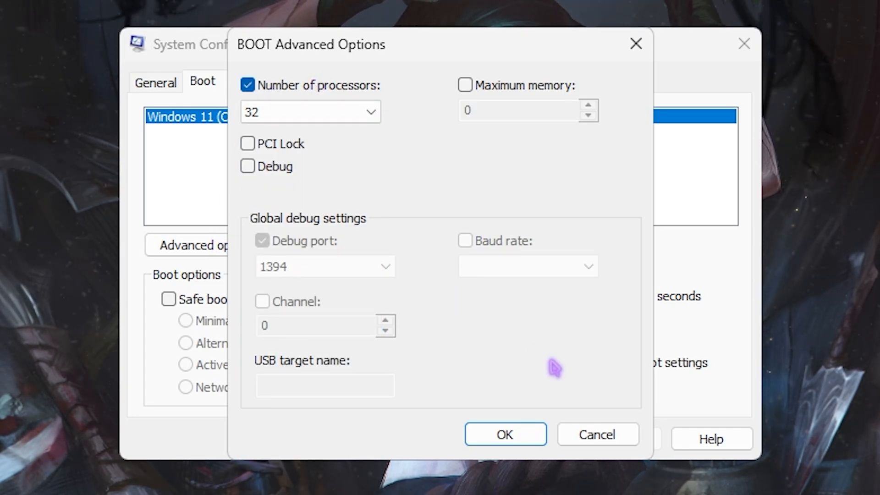
pyautogui.click(504, 434)
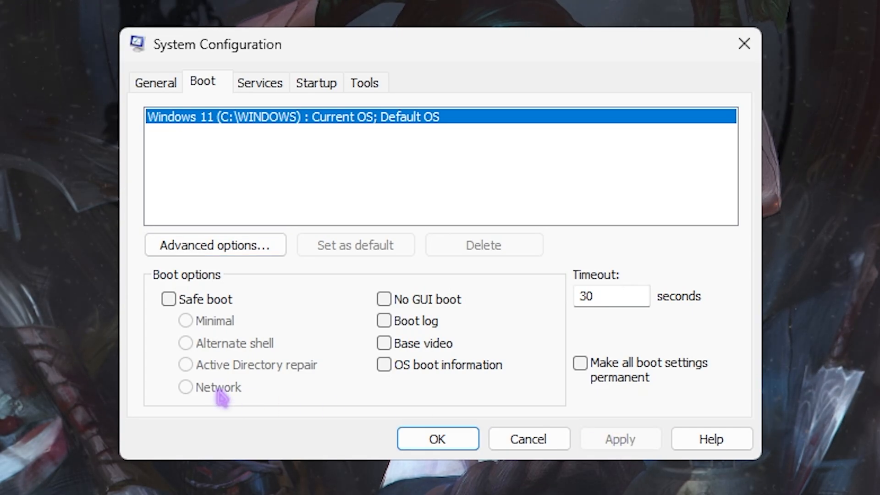
# Step: On the Services tab, hide all Microsoft services and review the remaining list
pyautogui.click(259, 82)
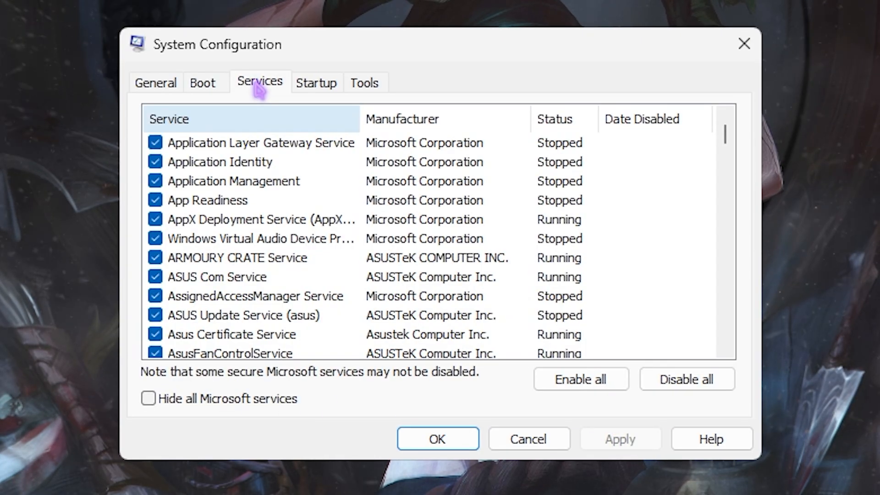
pyautogui.click(148, 399)
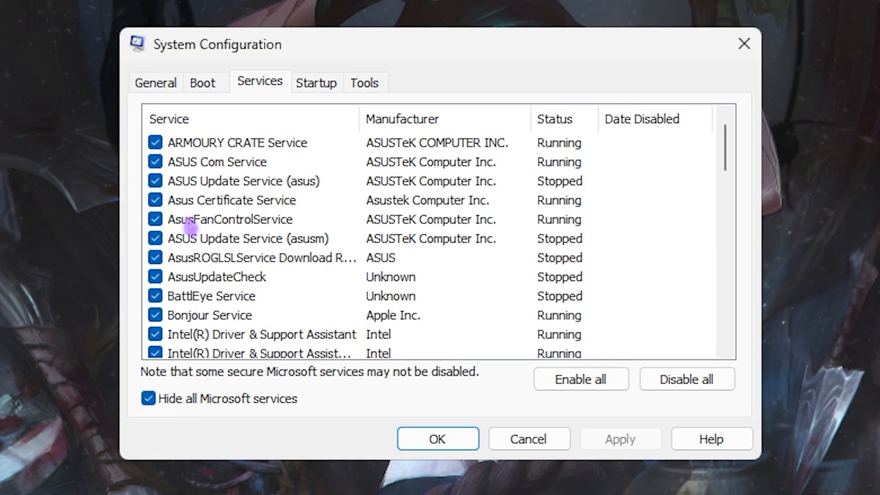
pyautogui.moveTo(172, 185)
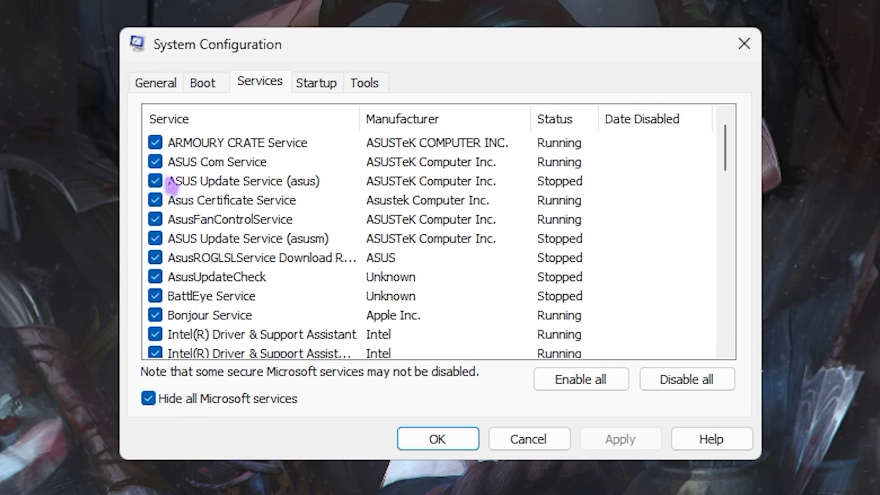
pyautogui.scroll(-3)
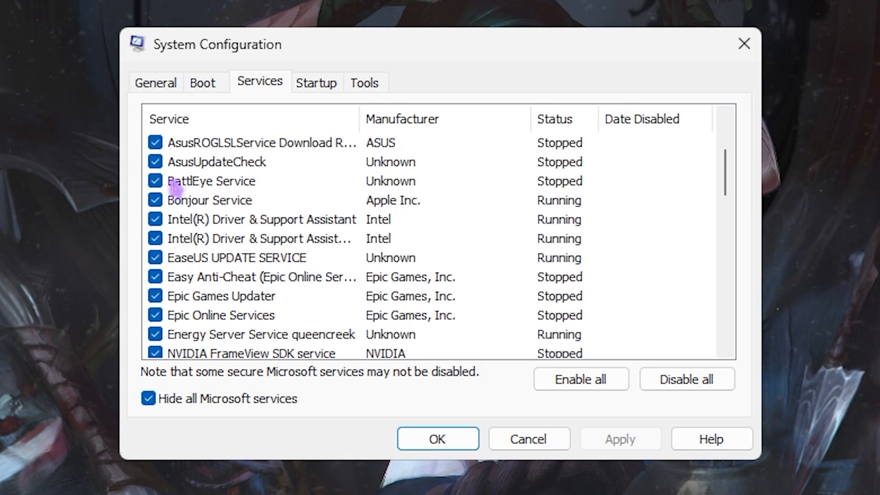
pyautogui.scroll(-3)
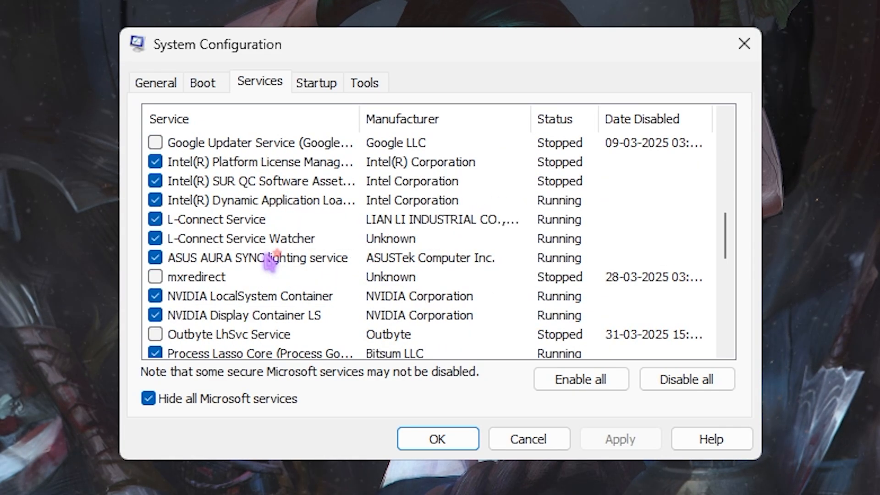
pyautogui.scroll(-3)
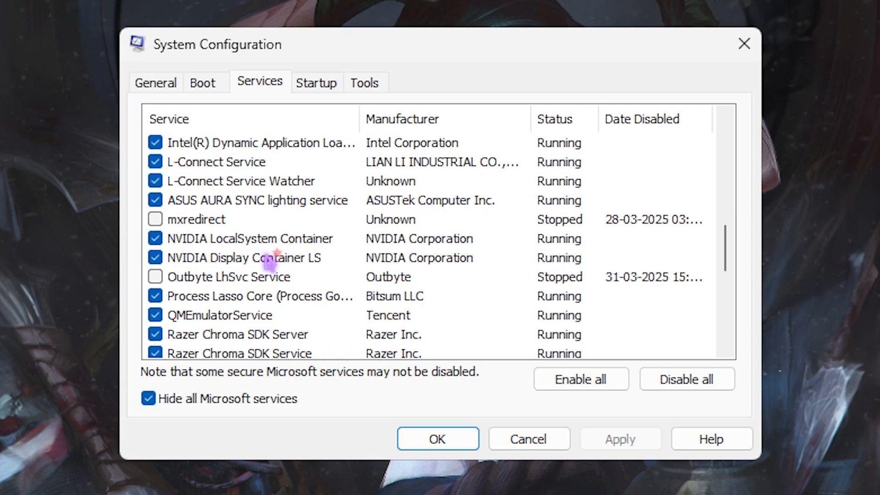
pyautogui.scroll(-3)
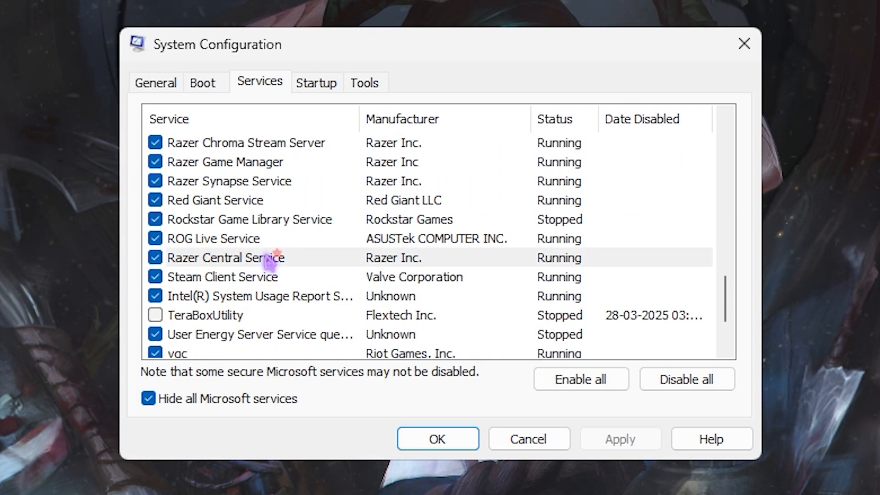
pyautogui.click(226, 257)
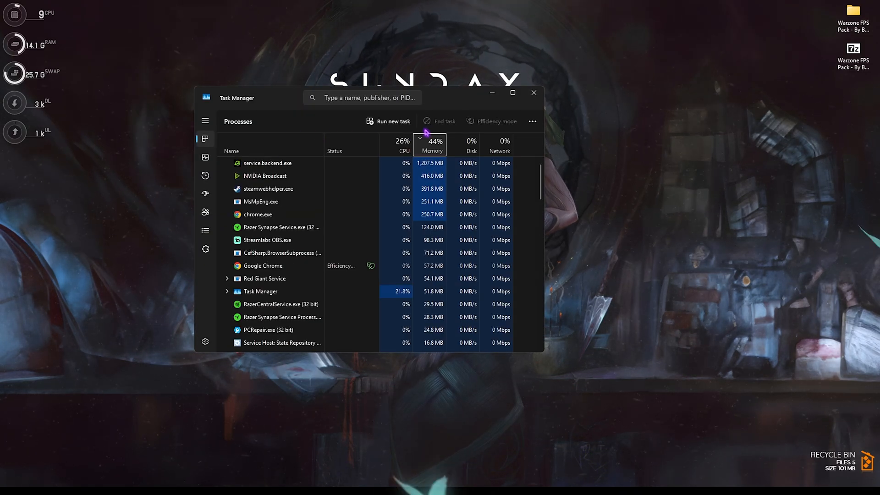
# Step: Maximize Task Manager and show the Startup apps list with its enabled entries
pyautogui.click(511, 92)
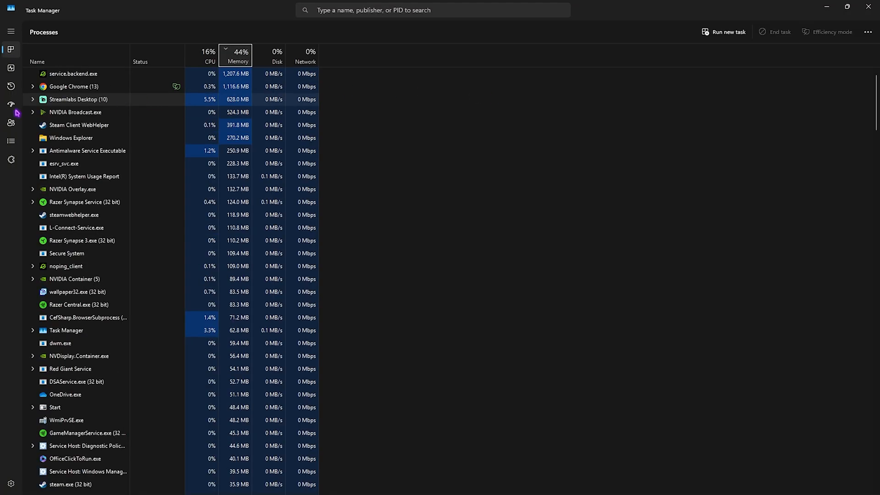
pyautogui.click(11, 104)
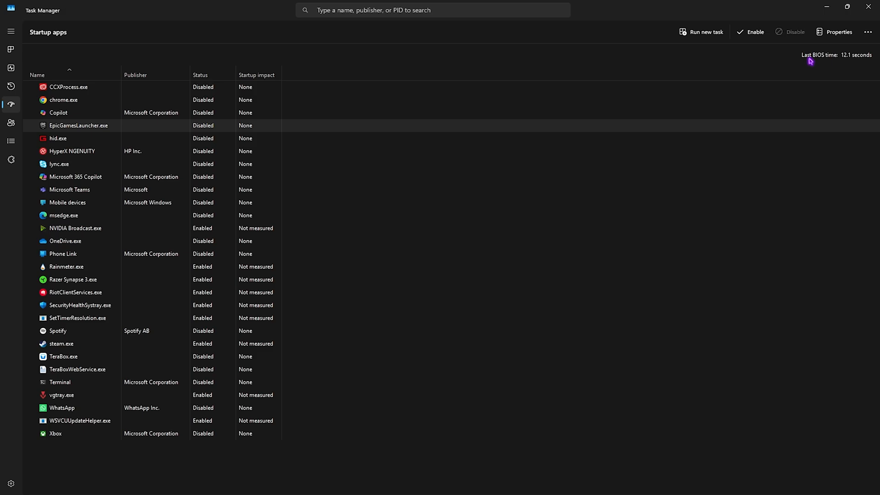
pyautogui.moveTo(807, 56)
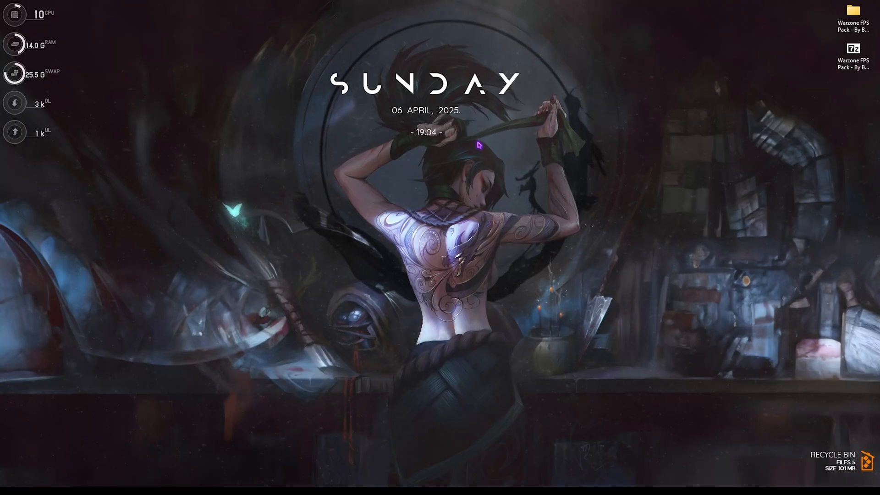
# Step: From a 'create a restore point' search, create a described restore point and dismiss the success message
pyautogui.write('create a restore point')
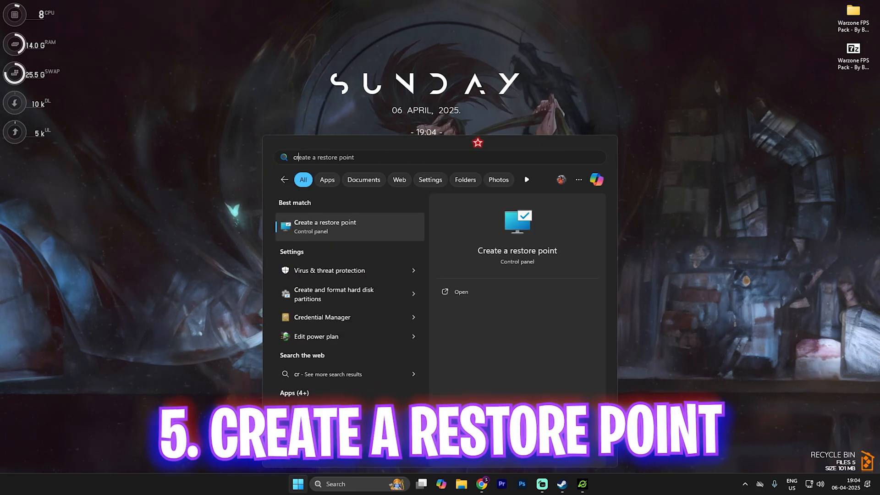
pyautogui.click(324, 226)
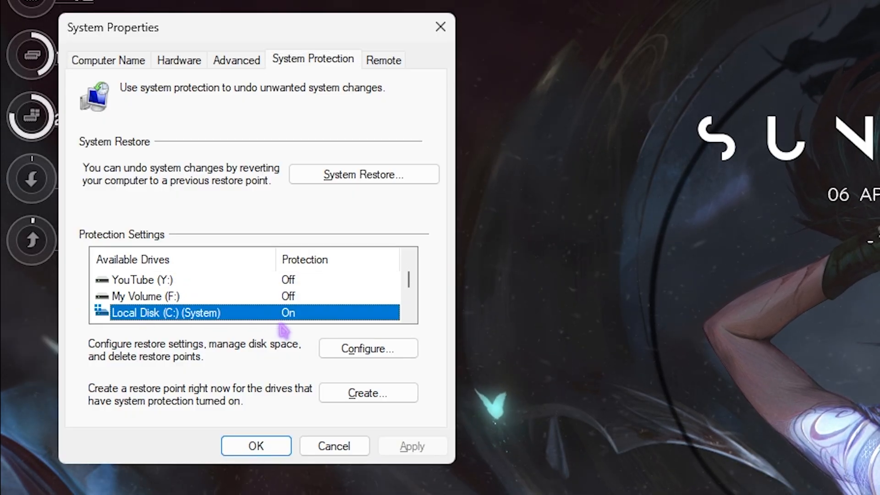
pyautogui.click(368, 392)
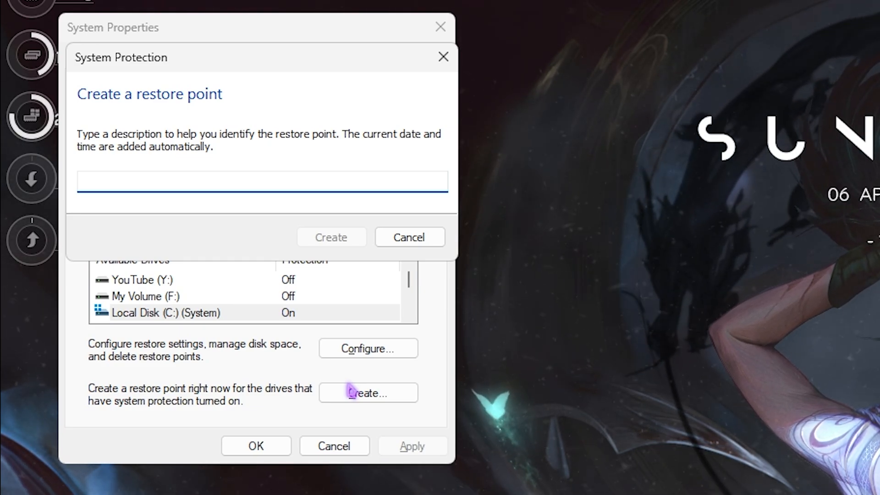
pyautogui.click(331, 237)
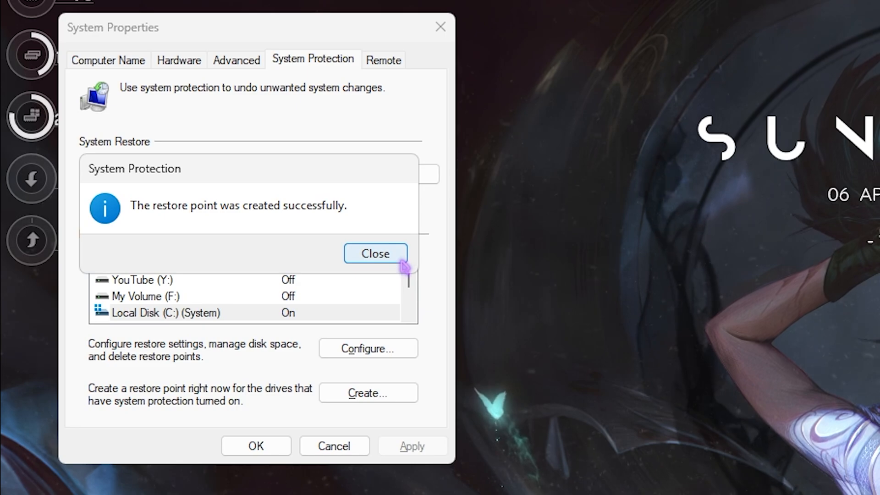
pyautogui.click(375, 253)
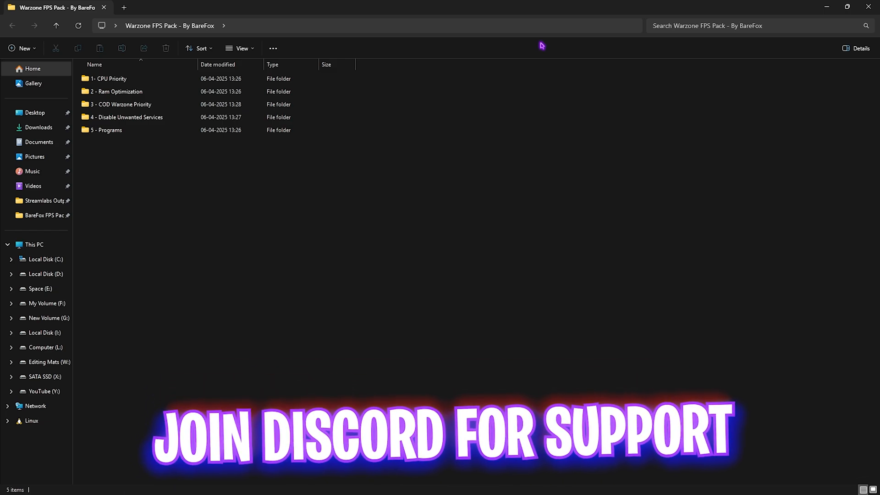
pyautogui.moveTo(156, 183)
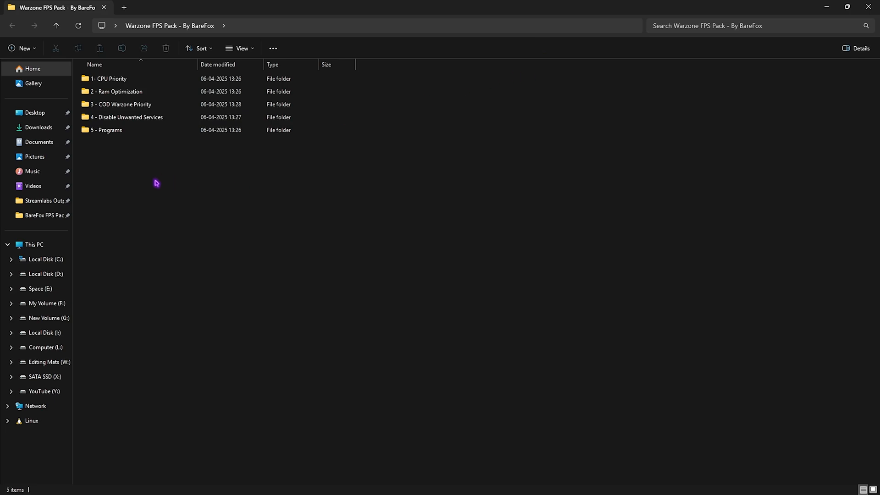
# Step: Enter '1- CPU Priority' and its AMD subfolder holding the AMD CPU Priority registry file
pyautogui.click(109, 79)
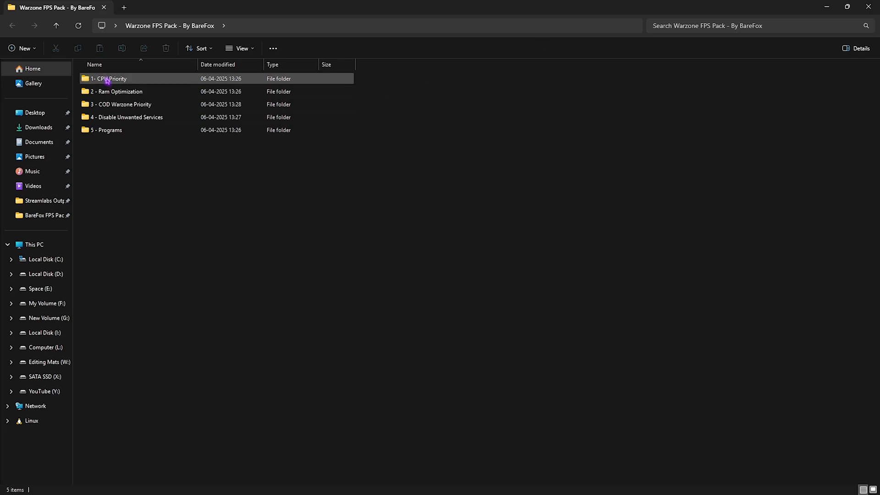
pyautogui.doubleClick(107, 78)
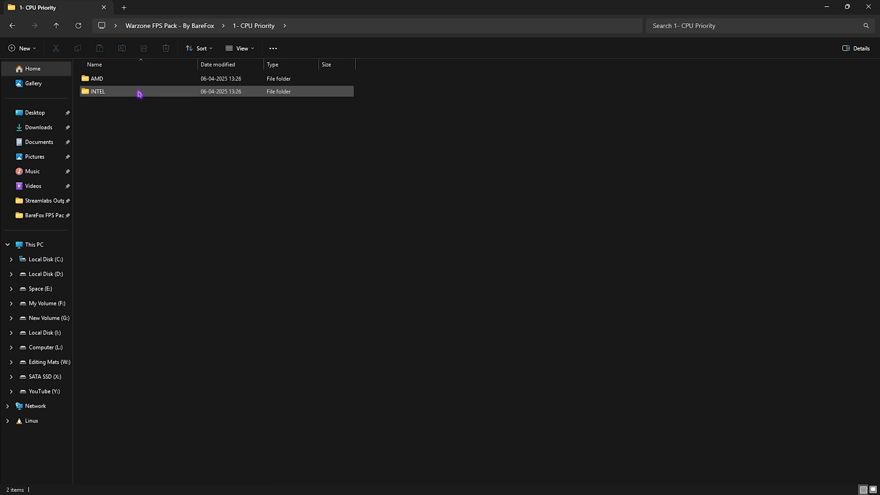
pyautogui.doubleClick(97, 90)
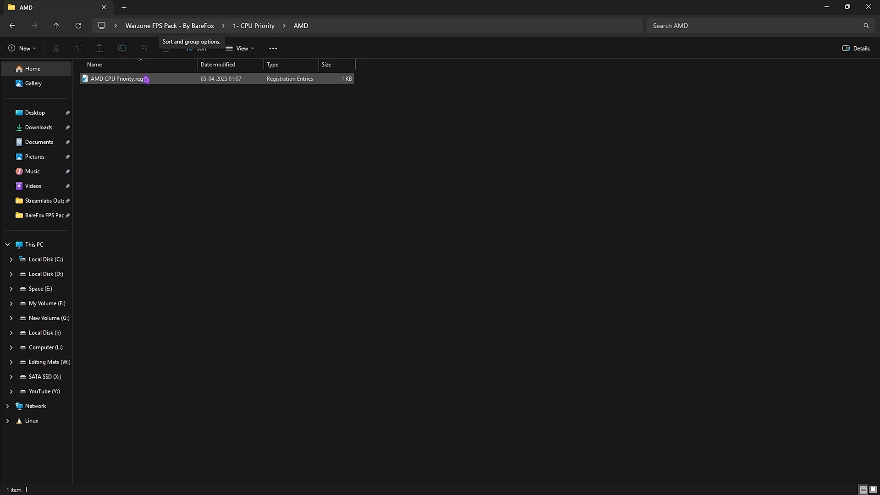
pyautogui.moveTo(158, 78)
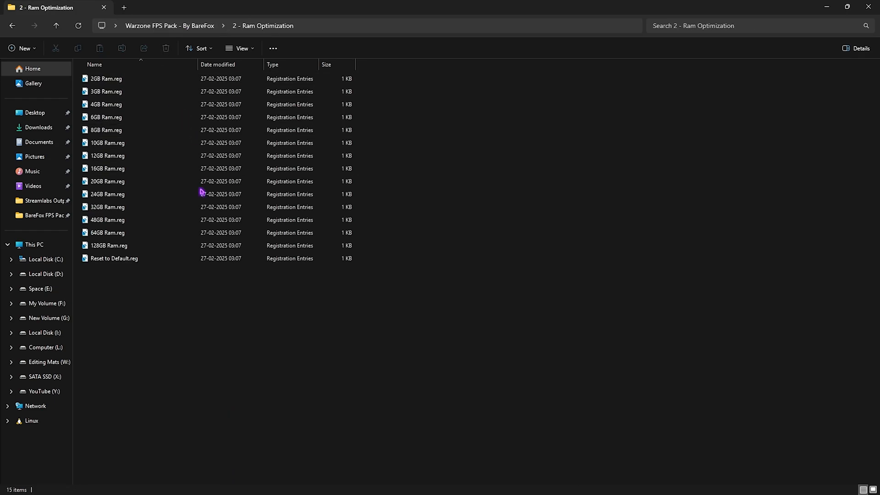
# Step: Check 32GB Ram.reg and Reset to Default.reg, then return to the pack folder
pyautogui.click(107, 207)
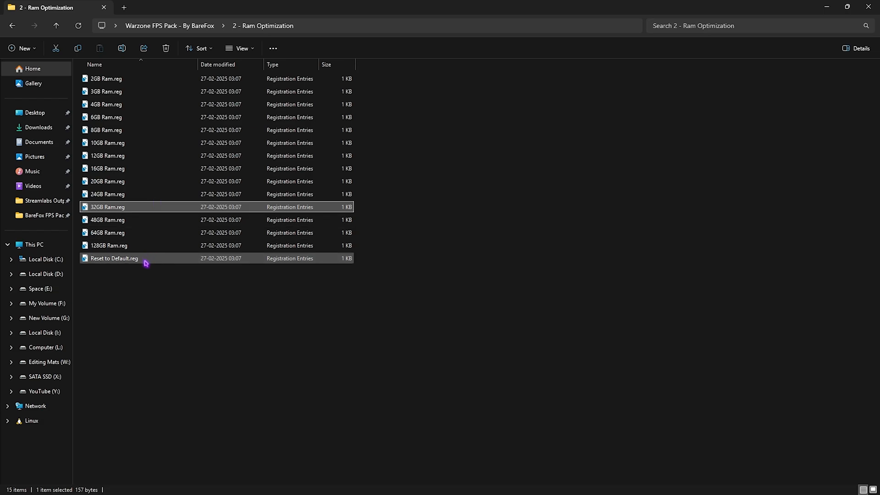
pyautogui.click(114, 259)
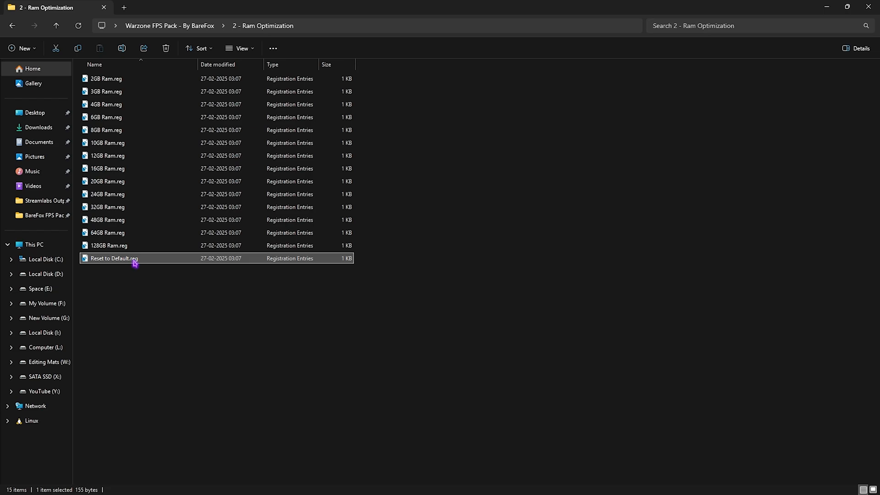
pyautogui.click(56, 26)
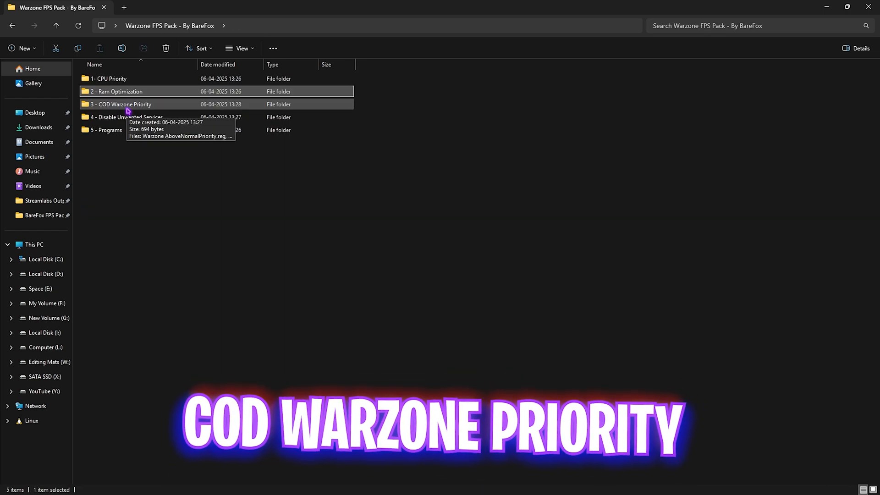
# Step: Check Warzone NormalPriority.reg in '3 - COD Warzone Priority', then enter '4 - Disable Unwanted Services'
pyautogui.doubleClick(121, 103)
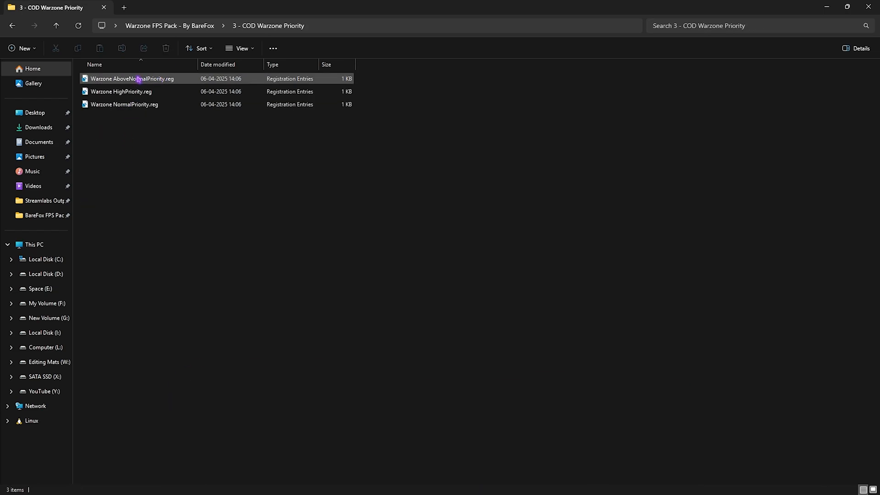
pyautogui.click(123, 104)
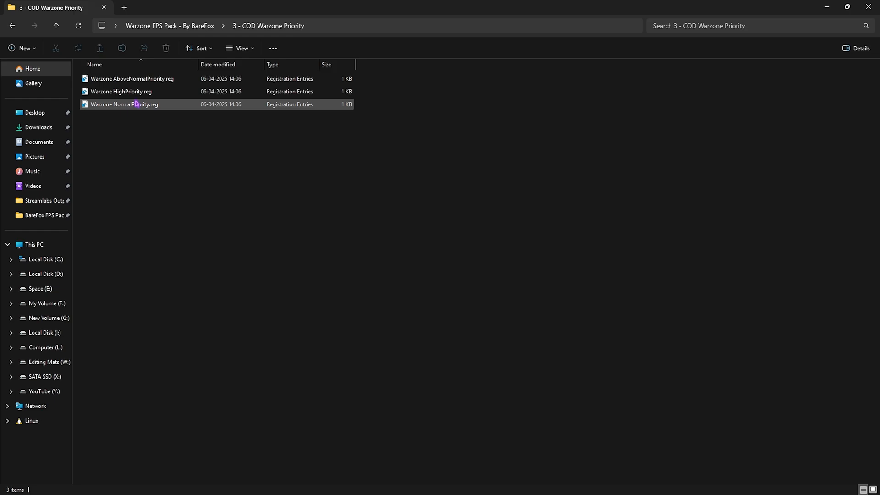
pyautogui.moveTo(124, 104)
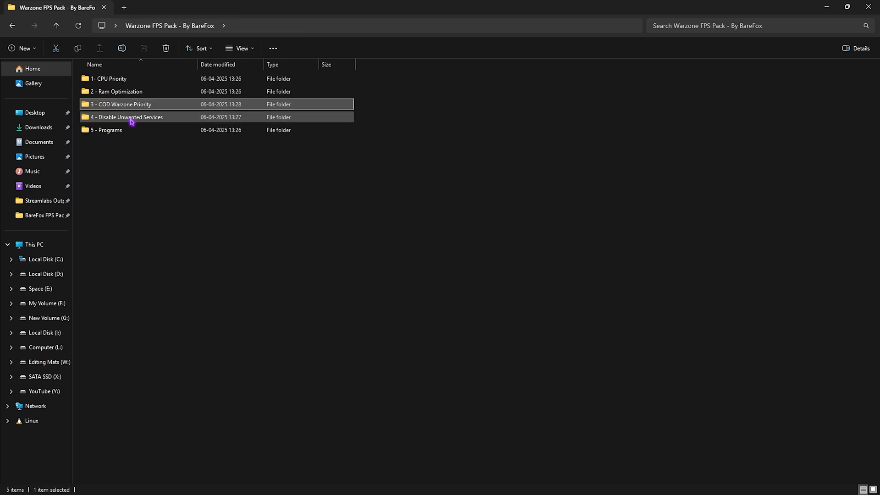
pyautogui.doubleClick(127, 117)
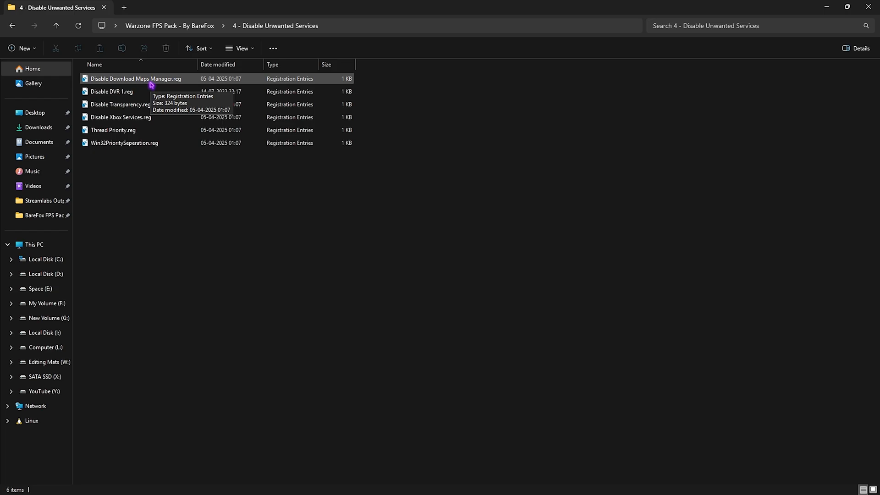
# Step: Check Disable Xbox Services, Win32PrioritySeperation and Disable DVR 1 registry files, then return to the pack folder
pyautogui.click(120, 117)
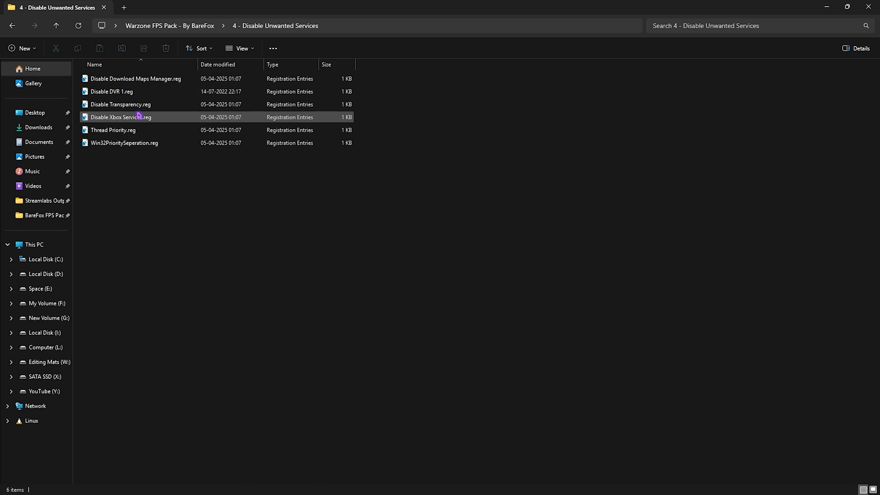
pyautogui.click(124, 143)
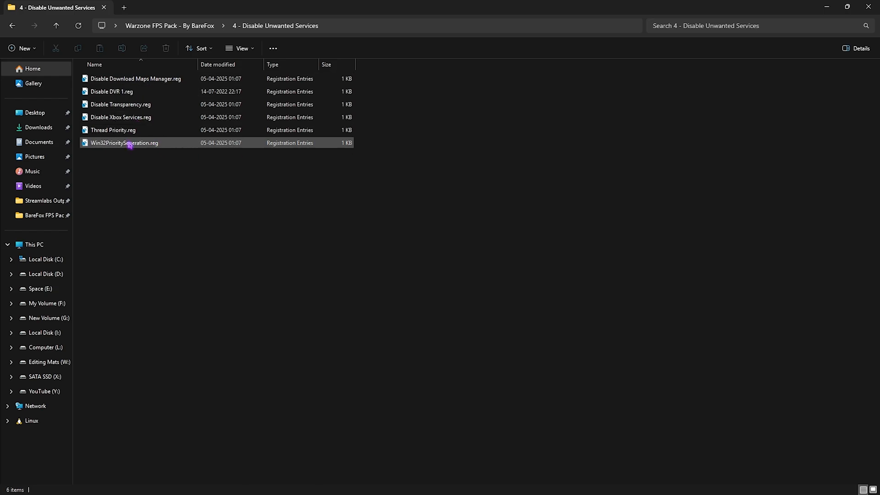
pyautogui.click(111, 91)
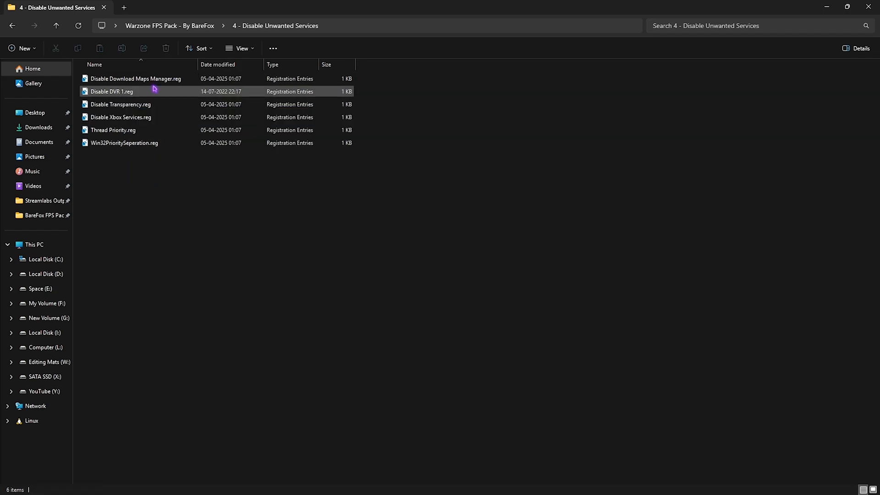
pyautogui.click(147, 173)
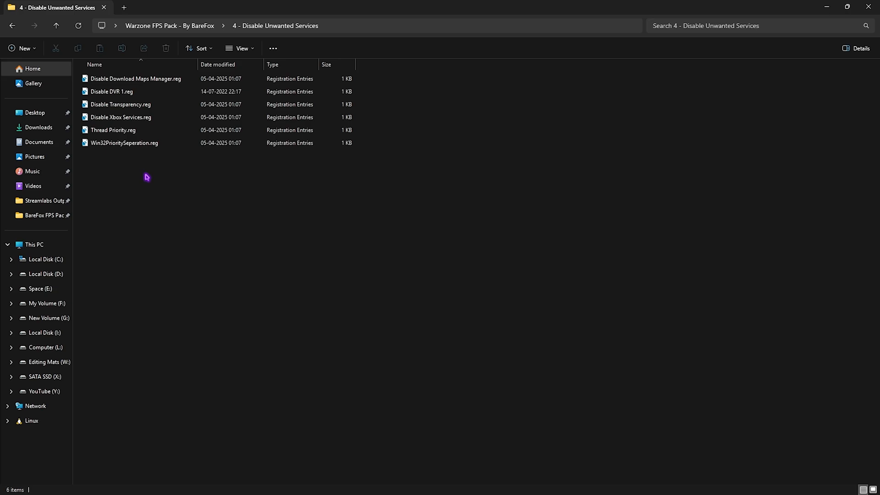
pyautogui.click(55, 26)
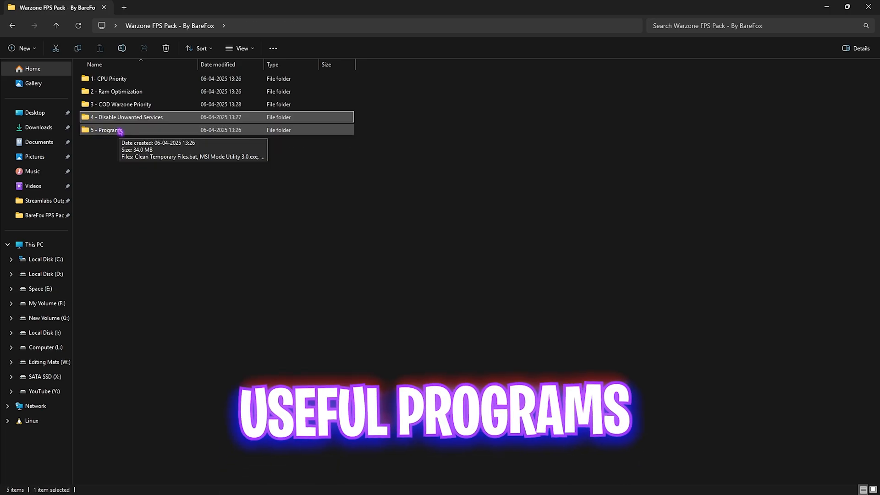
# Step: In '5 - Programs', run Clean Temporary Files.bat as administrator
pyautogui.doubleClick(106, 129)
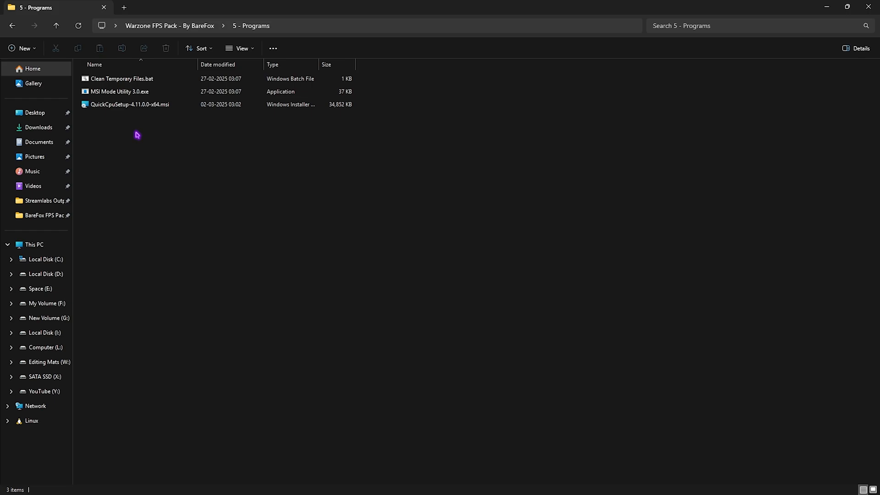
pyautogui.click(121, 79)
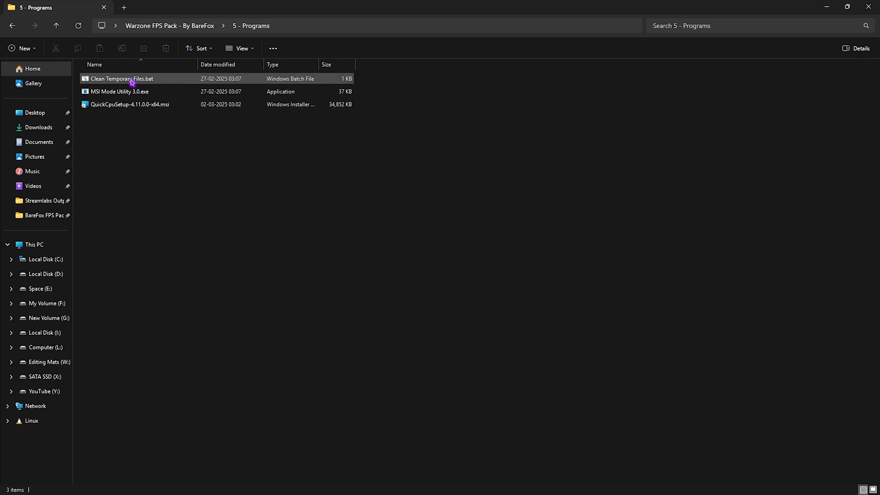
pyautogui.rightClick(121, 78)
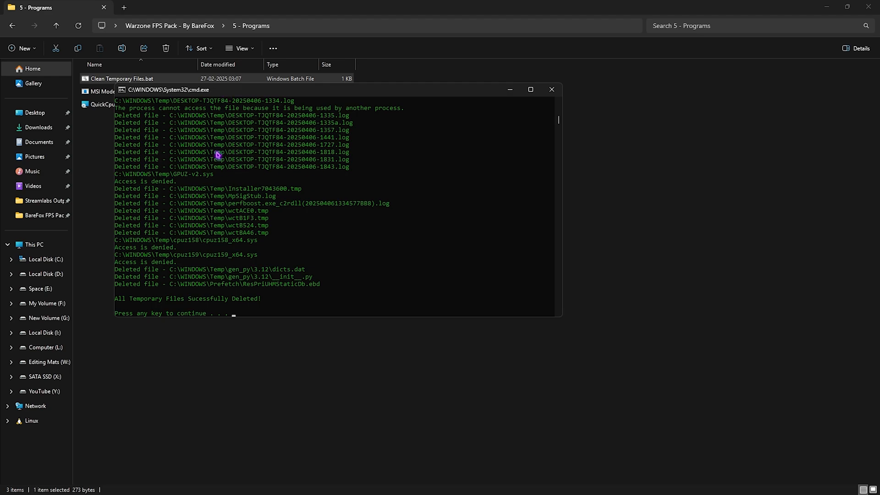
pyautogui.moveTo(219, 189)
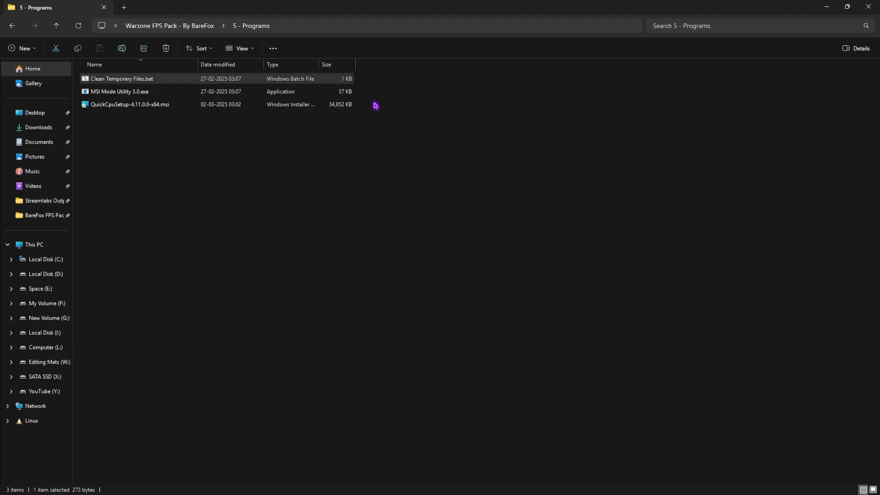
# Step: Run MSI Mode Utility 3.0 as administrator and enable MSI mode for the RTX 2070 SUPER
pyautogui.click(119, 92)
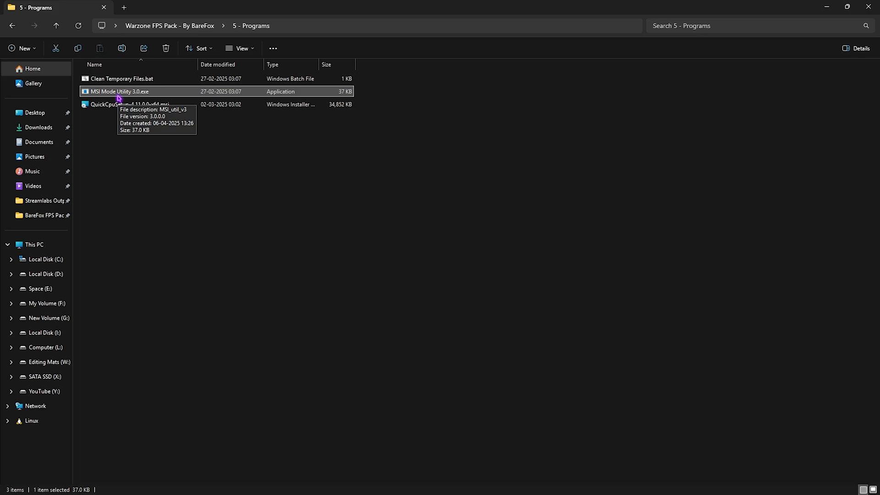
pyautogui.rightClick(118, 90)
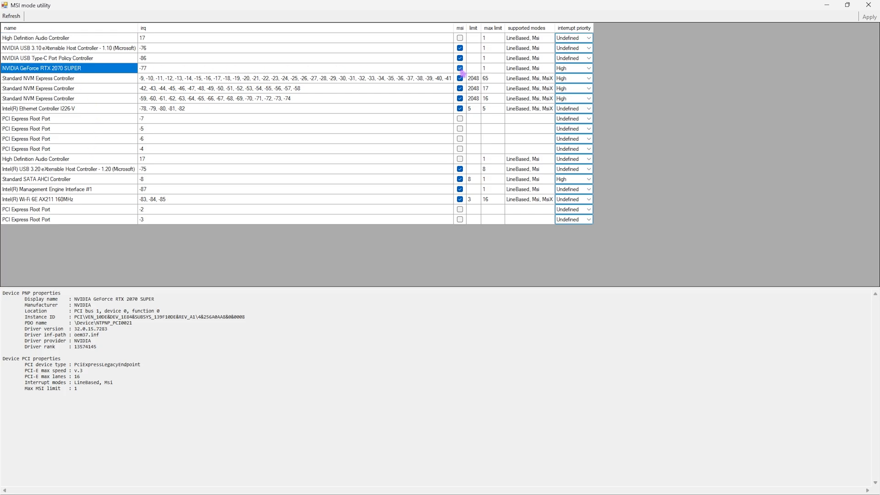
pyautogui.click(587, 68)
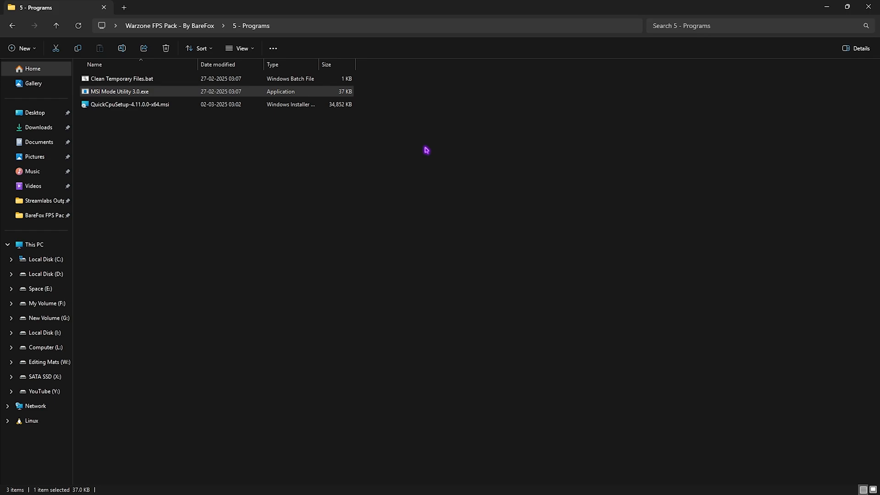
# Step: In Quick CPU, activate the Ultimate Performance plan and apply the 100% CPU settings
pyautogui.click(129, 104)
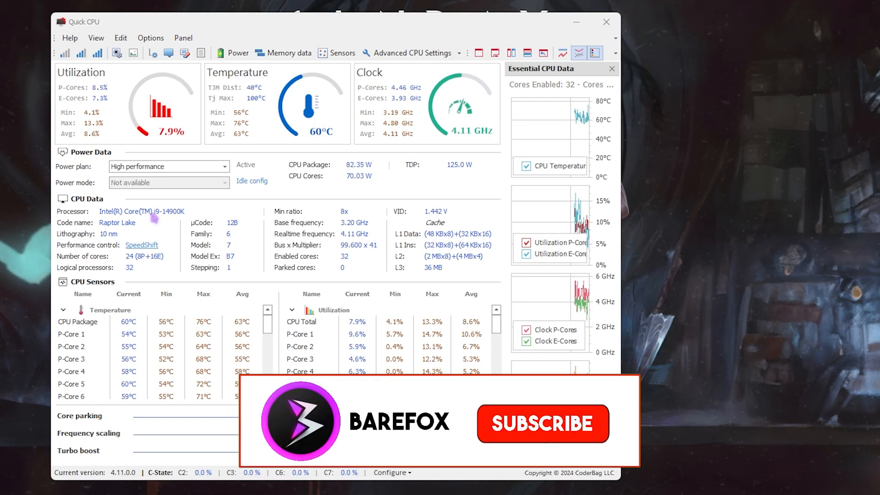
pyautogui.click(541, 423)
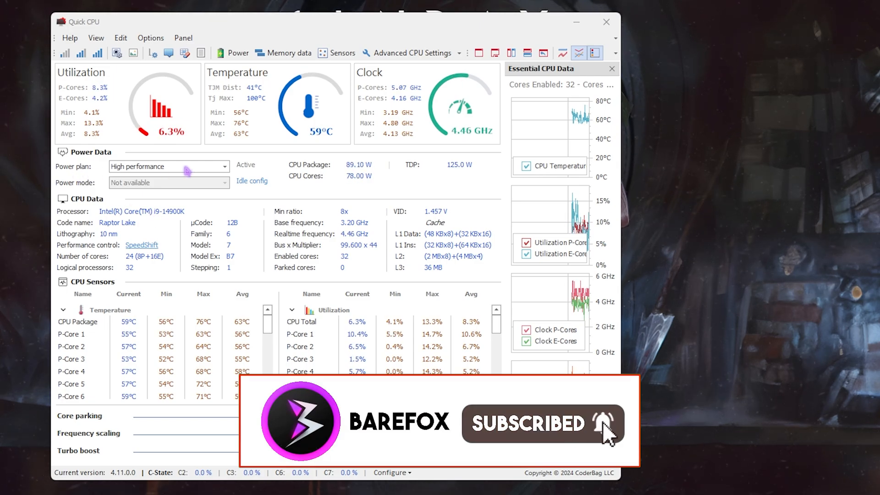
pyautogui.click(224, 166)
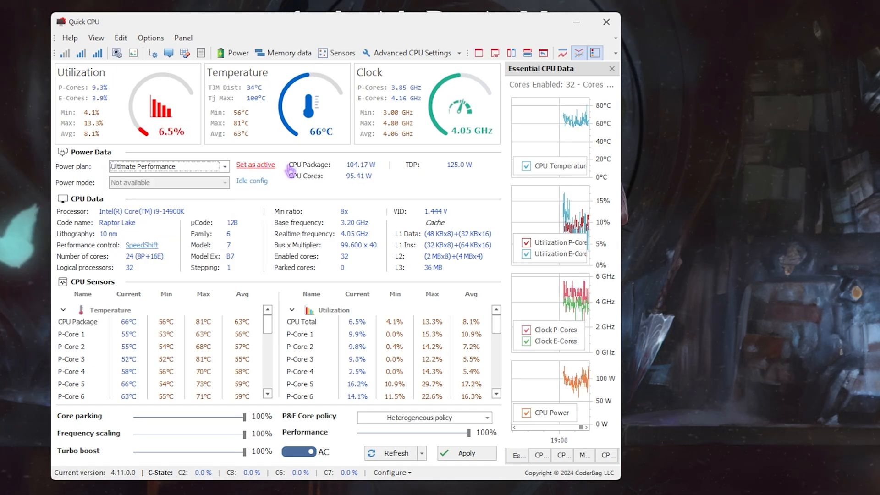
pyautogui.click(255, 164)
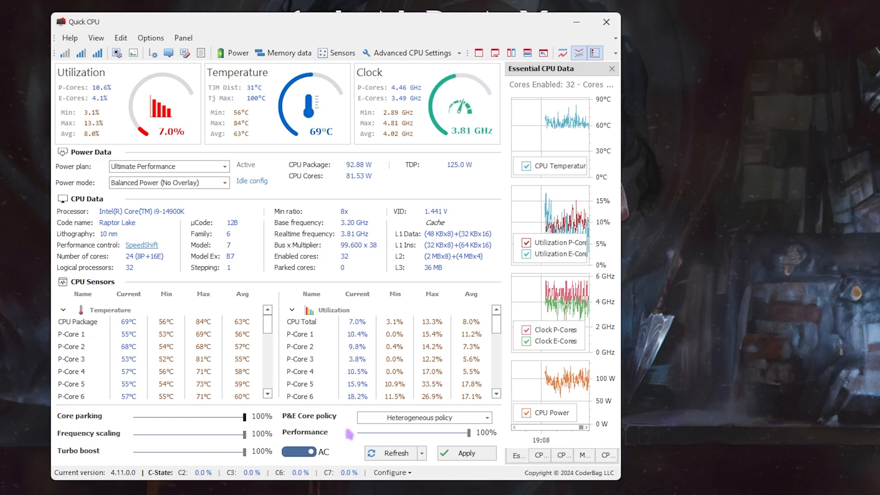
pyautogui.click(465, 453)
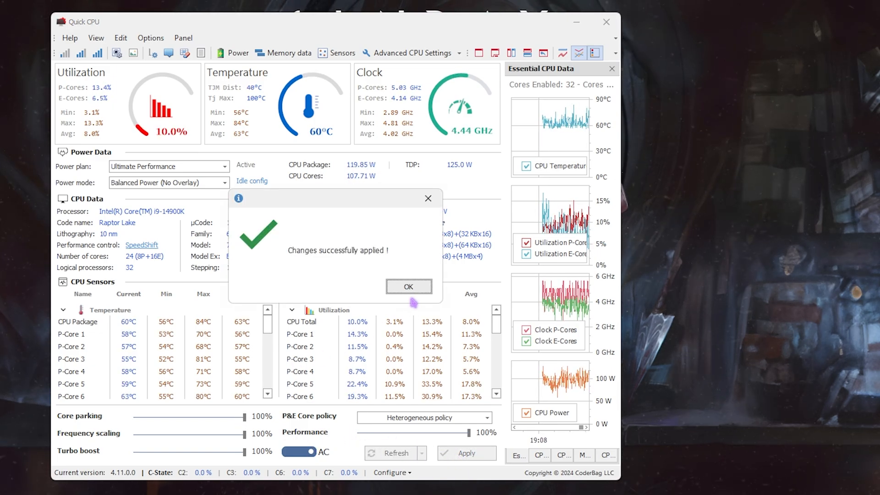
pyautogui.click(408, 285)
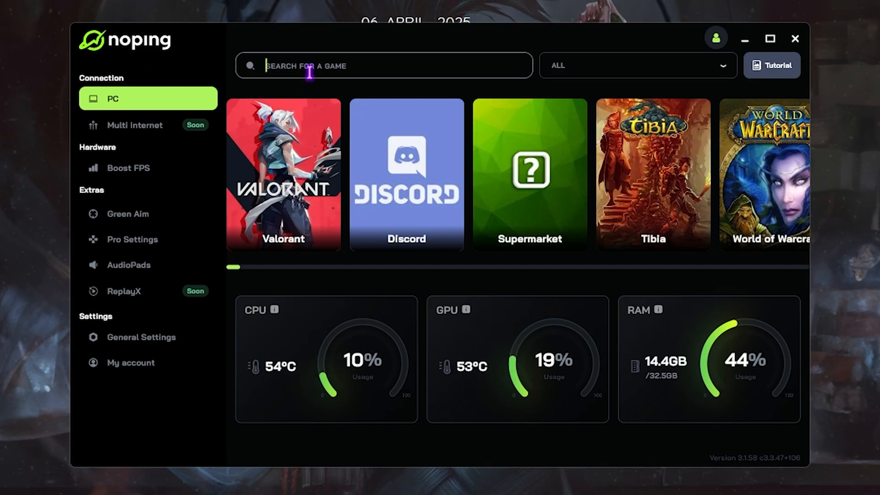
# Step: Search 'Ca', choose Call of Duty and start optimizing it through the Dubai 03 server
pyautogui.write('Ca')
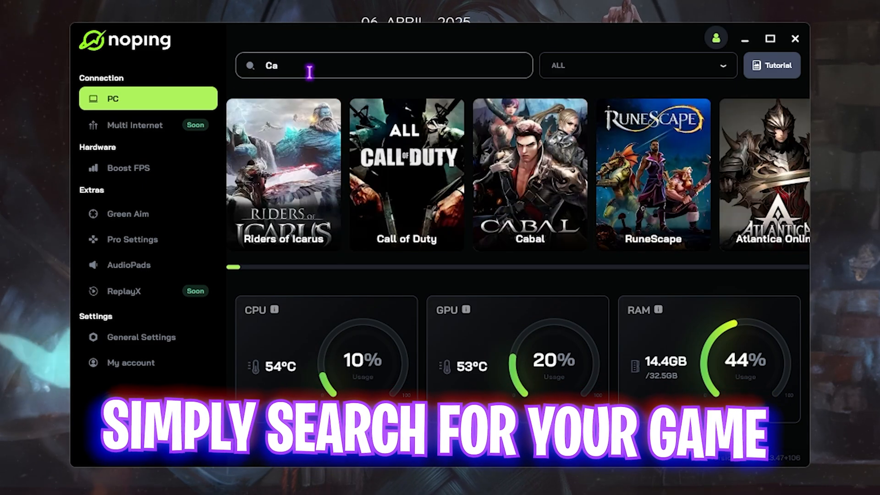
pyautogui.moveTo(405, 174)
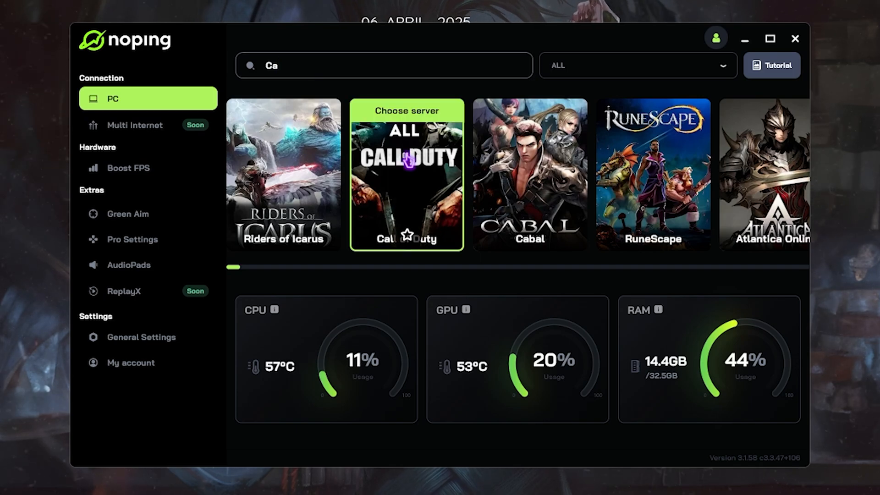
pyautogui.click(406, 174)
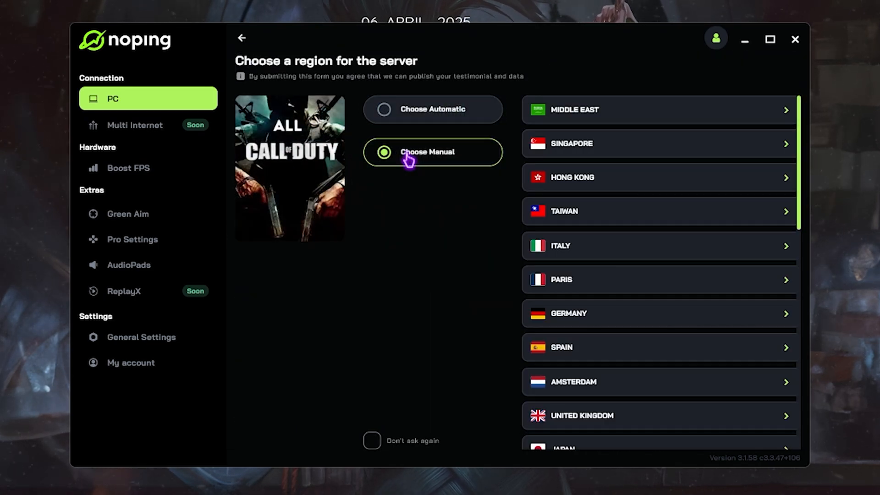
pyautogui.moveTo(604, 118)
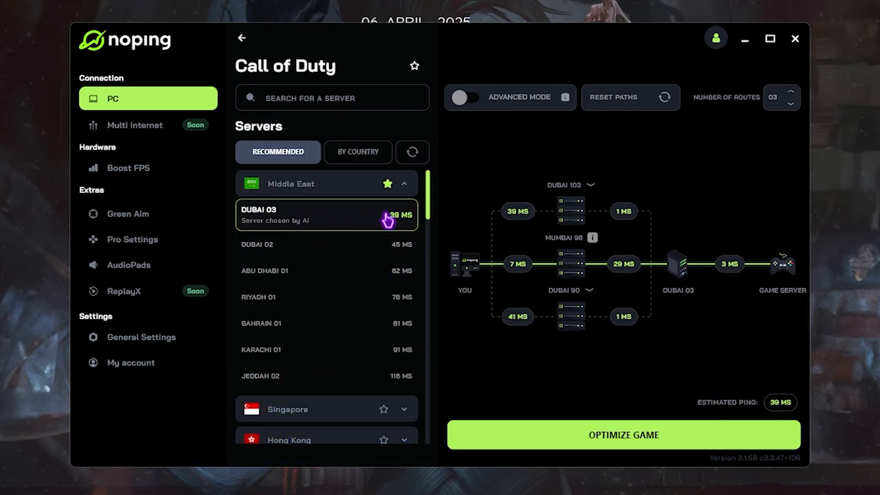
pyautogui.moveTo(382, 221)
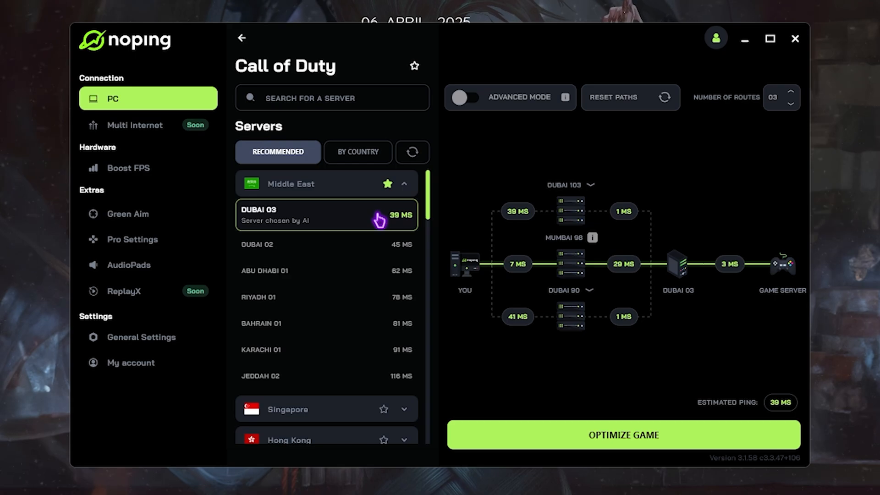
pyautogui.moveTo(396, 224)
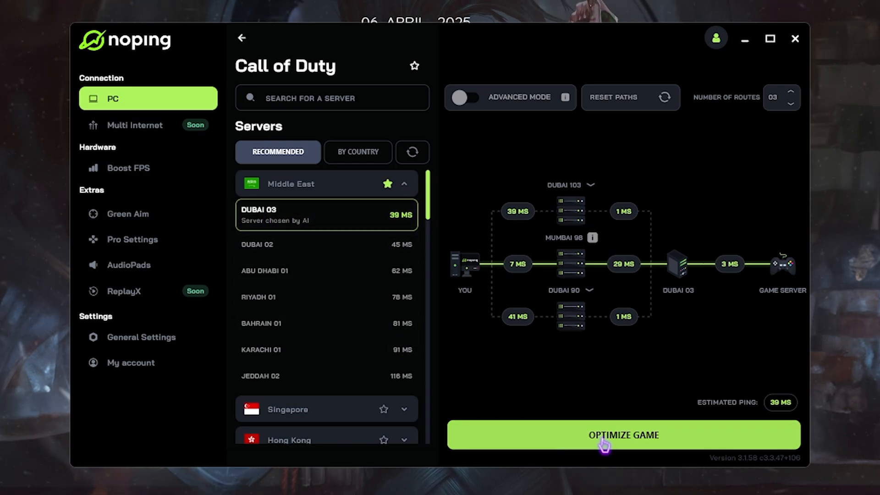
pyautogui.click(623, 434)
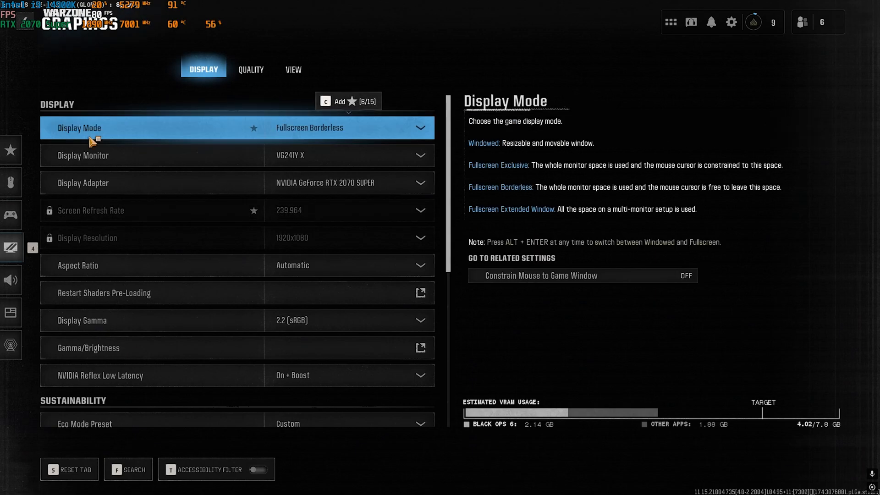
pyautogui.moveTo(353, 137)
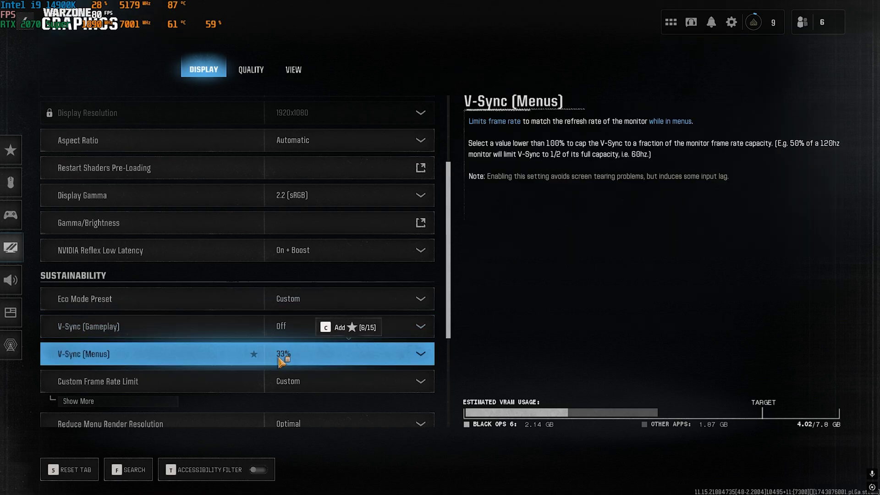
# Step: Turn V-Sync off and review frame-rate limits (240 gameplay cap) and HDR before moving to Quality
pyautogui.click(79, 400)
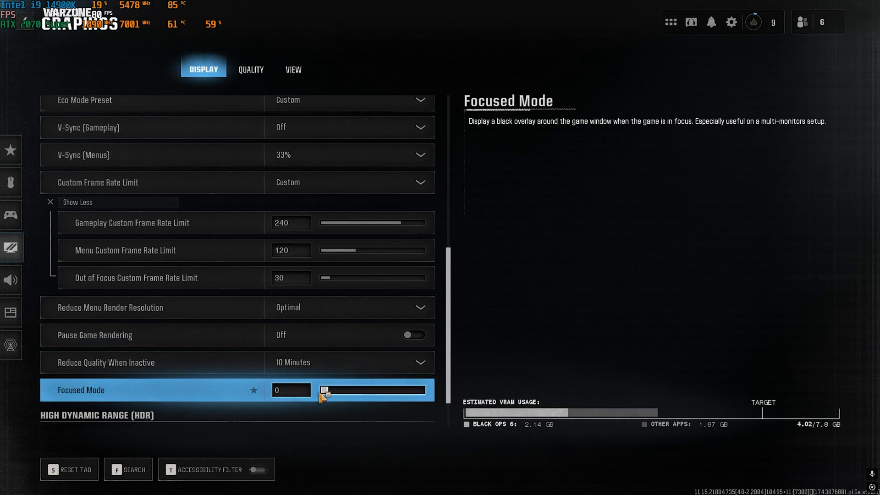
pyautogui.scroll(-3)
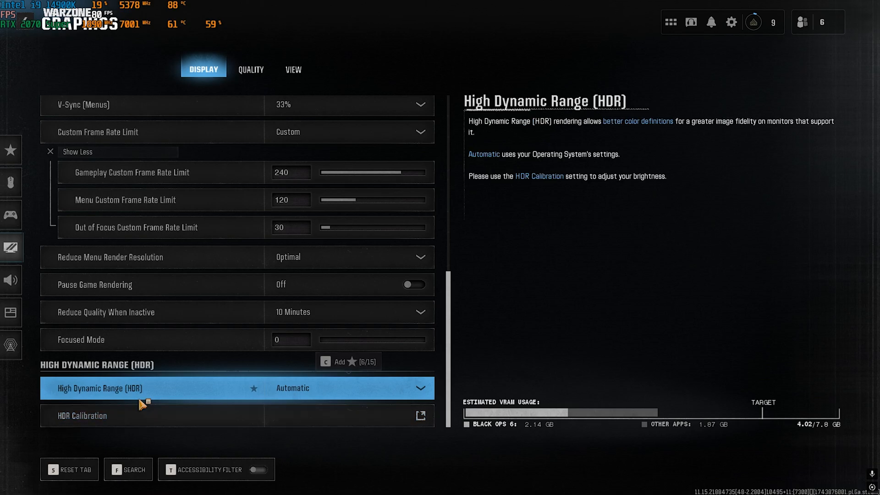
pyautogui.click(250, 70)
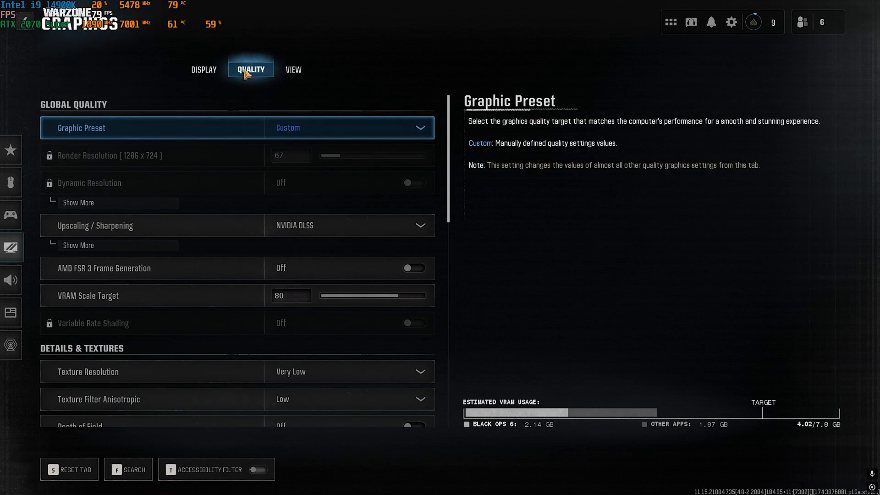
pyautogui.moveTo(248, 79)
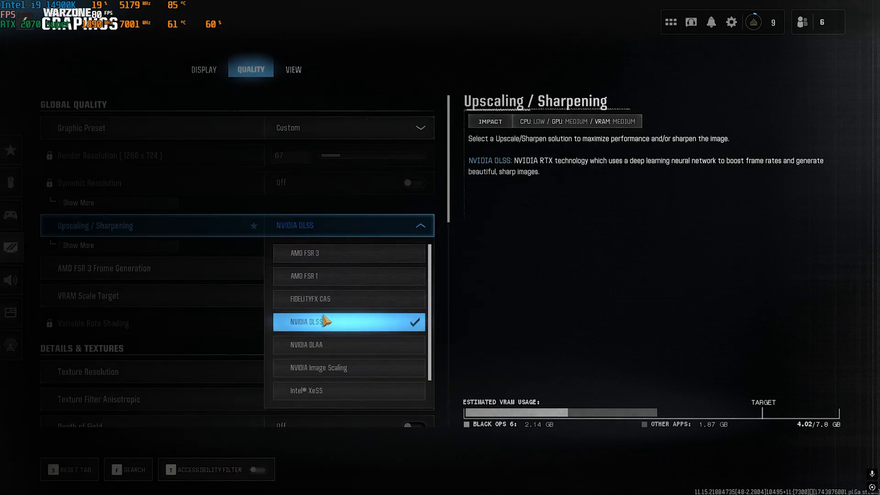
pyautogui.moveTo(348, 253)
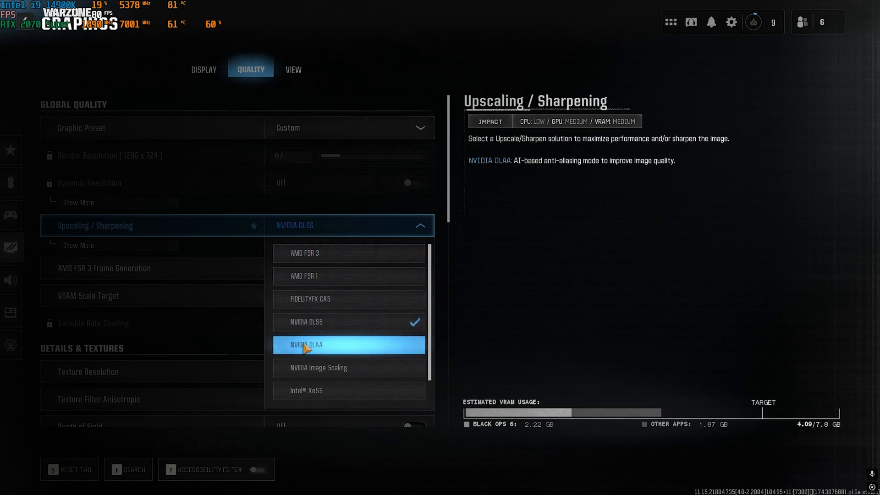
pyautogui.moveTo(306, 345)
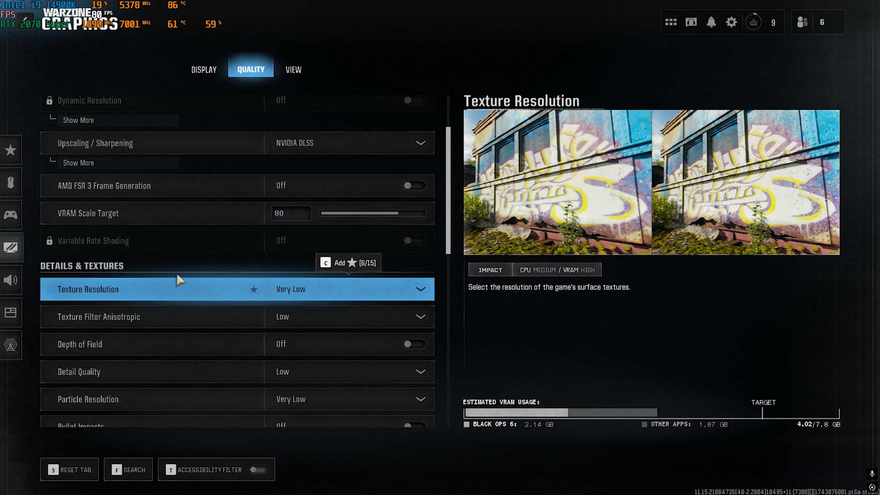
# Step: Set texture resolution, shadow/lighting and weather grid volumes quality to low
pyautogui.click(168, 316)
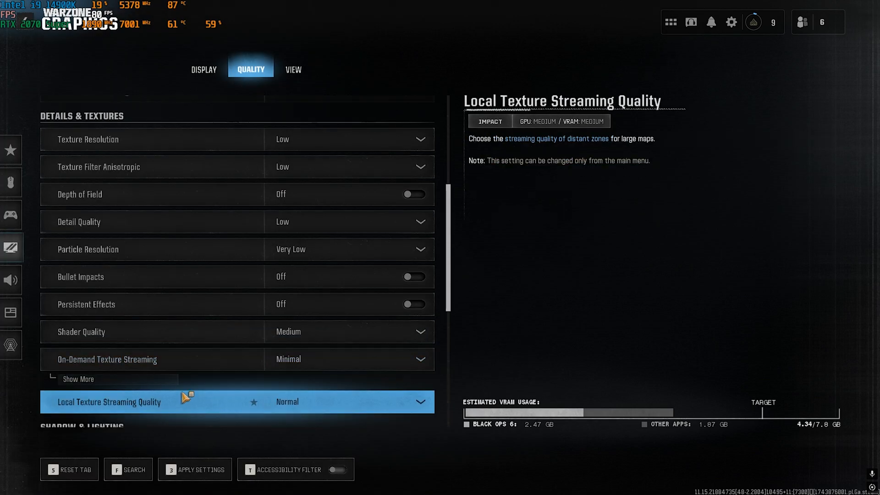
pyautogui.scroll(-3)
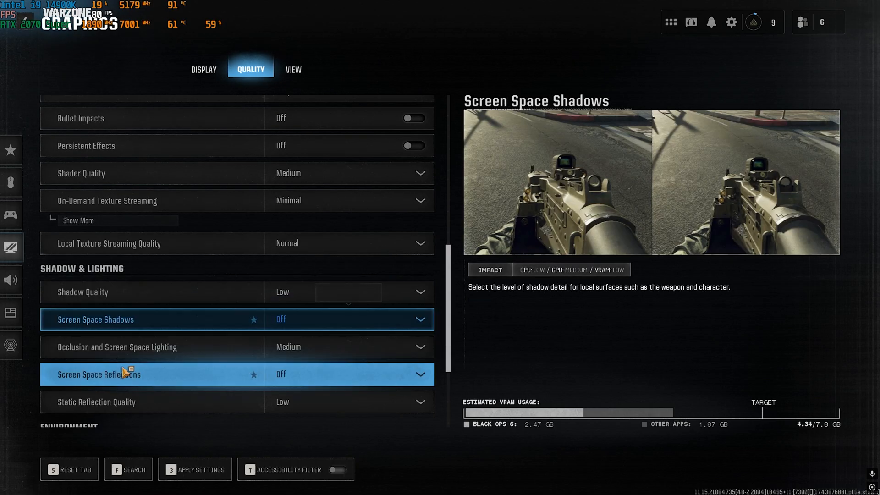
pyautogui.click(348, 346)
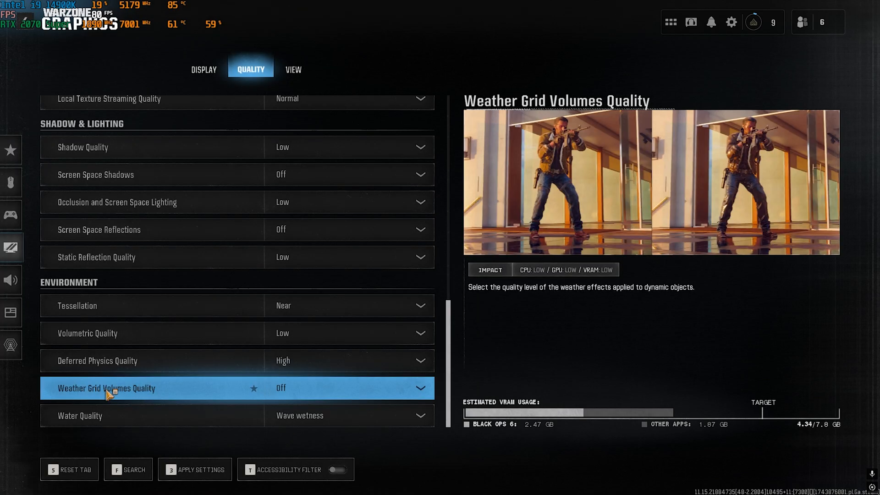
pyautogui.click(348, 415)
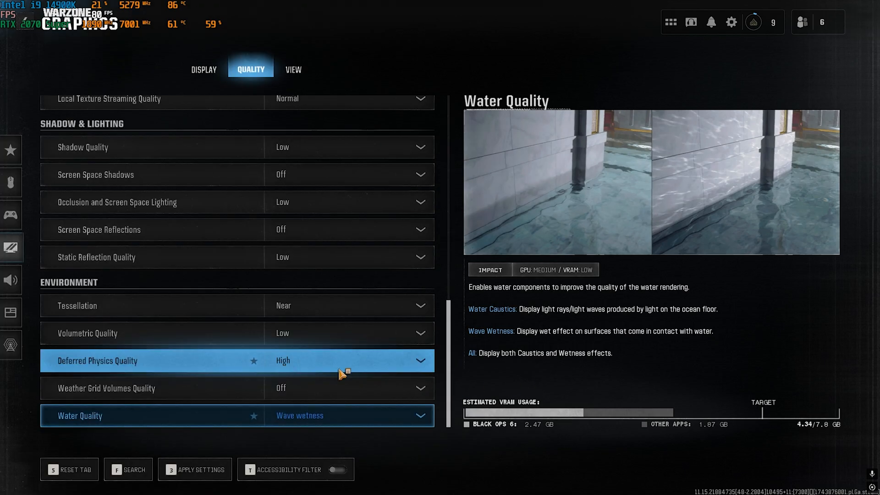
# Step: Apply the unsaved graphics settings while switching to the View settings
pyautogui.click(199, 469)
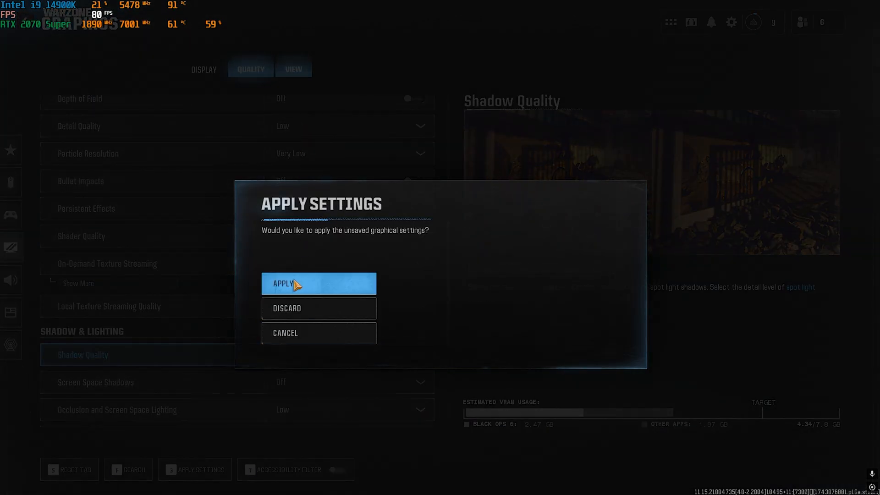
pyautogui.click(318, 283)
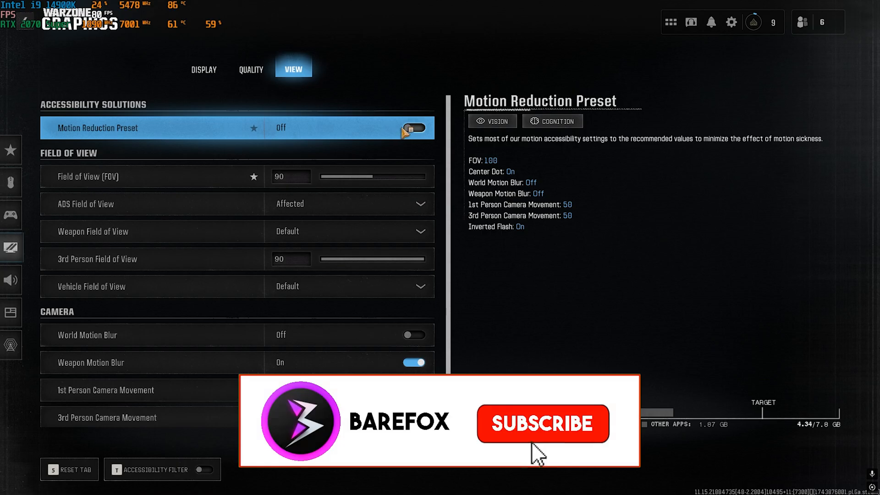